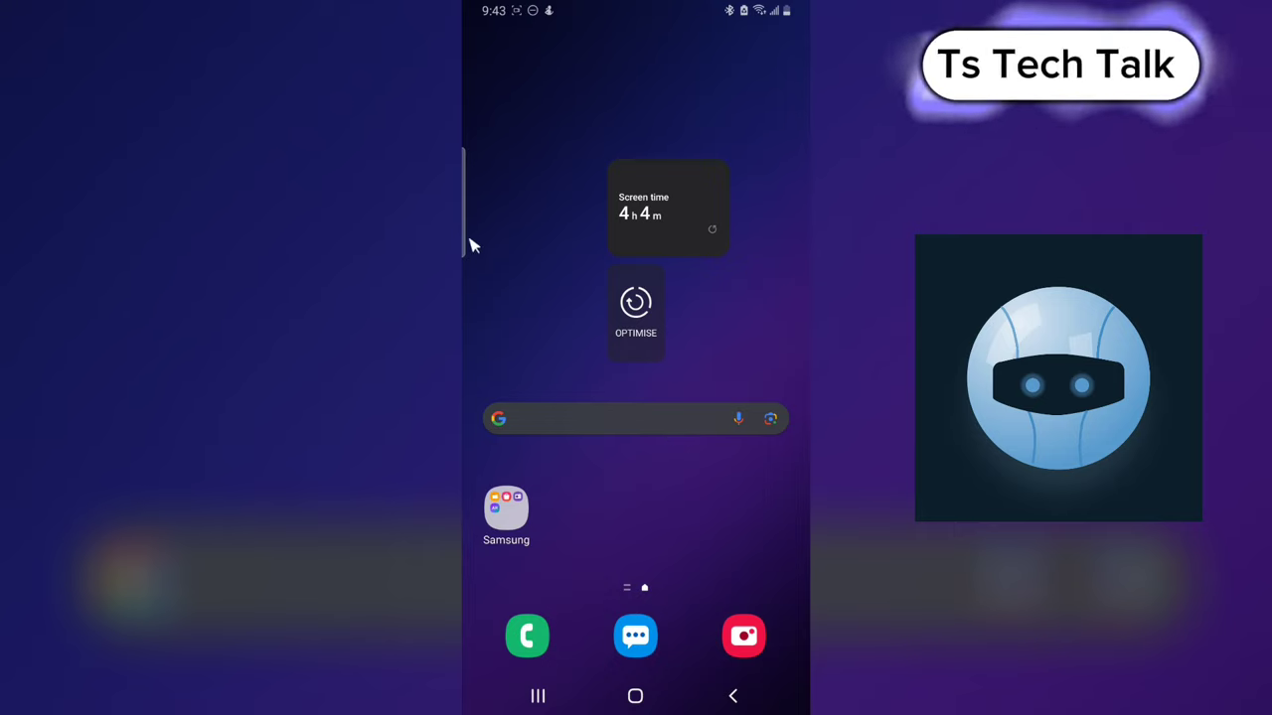
mouse_move(572, 109)
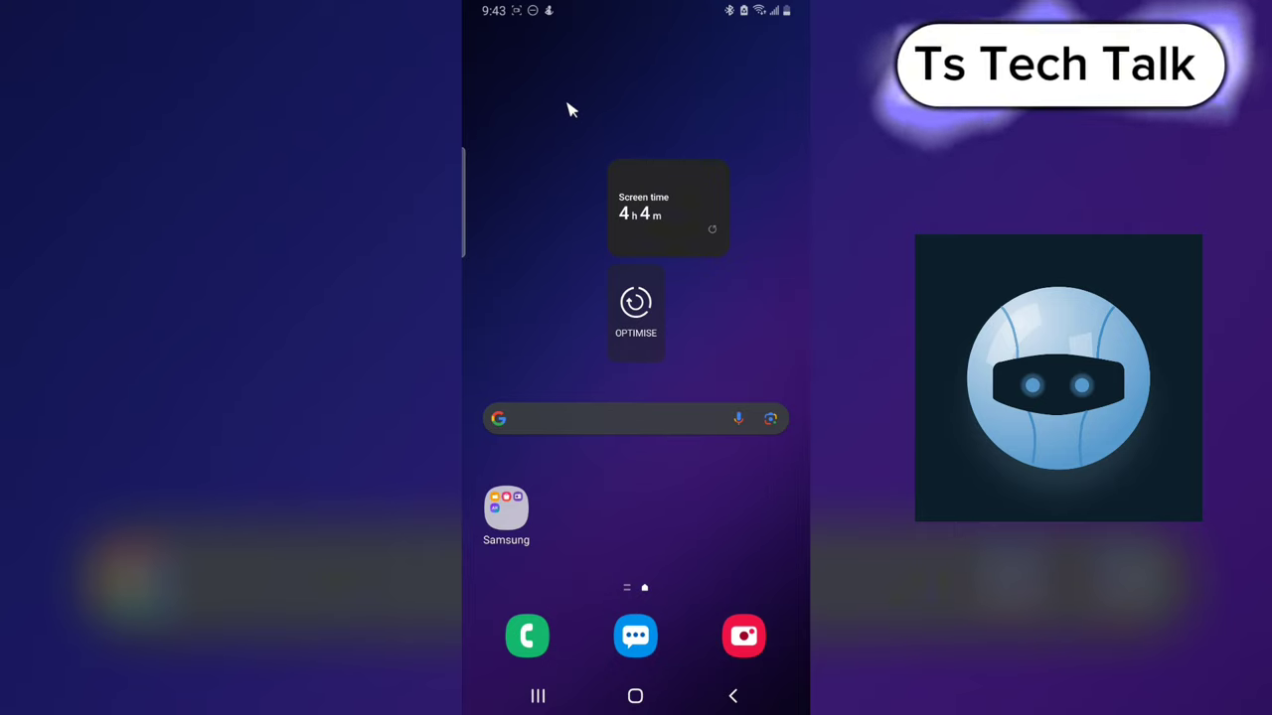
mouse_move(779, 328)
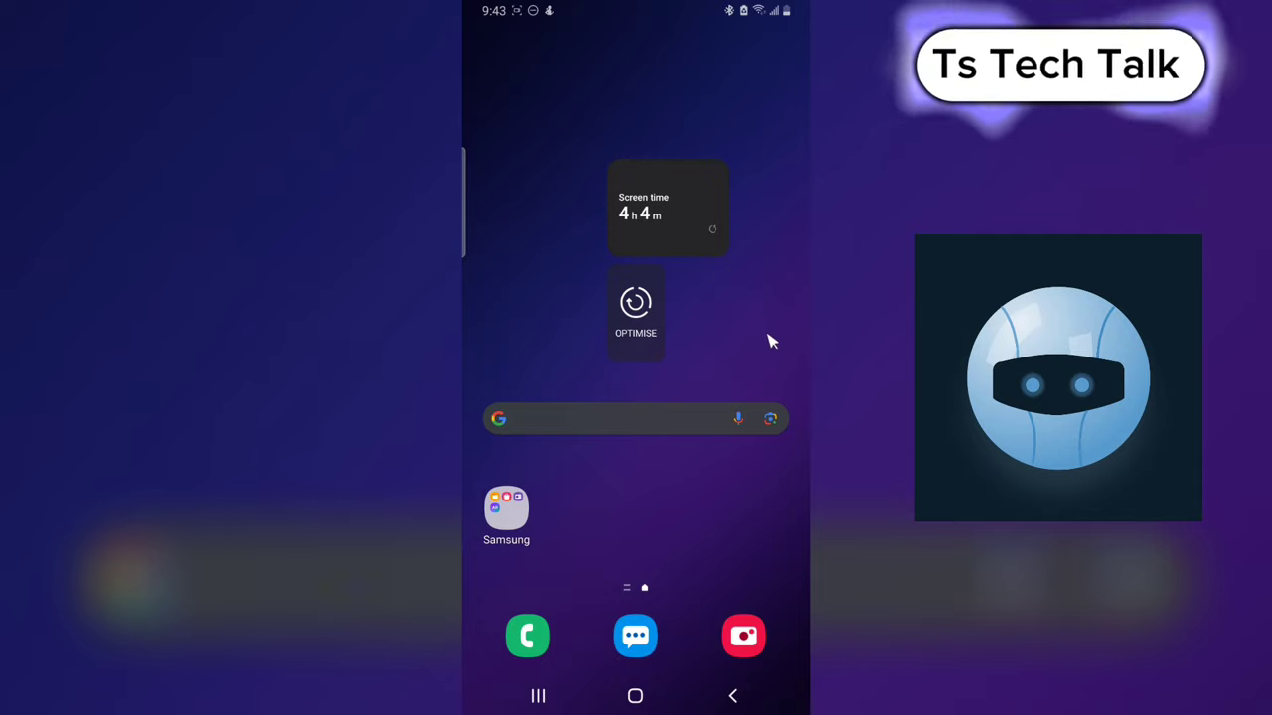
mouse_move(678, 528)
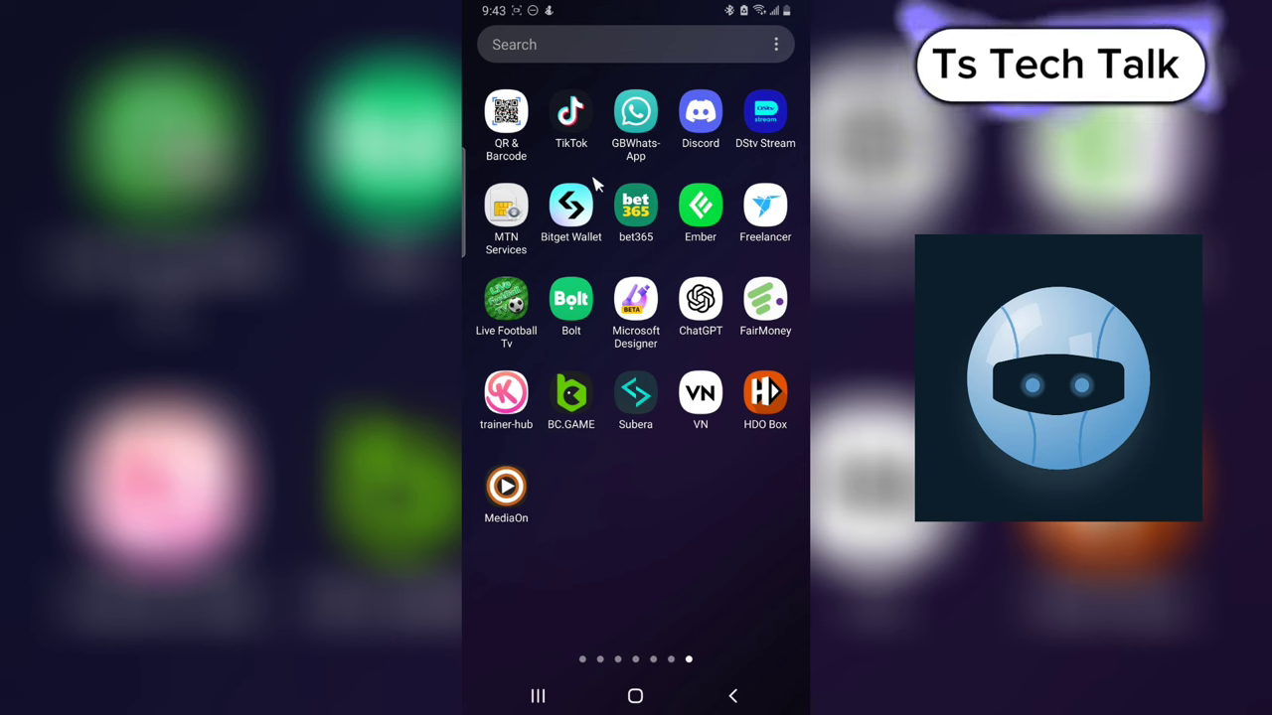
mouse_move(580, 131)
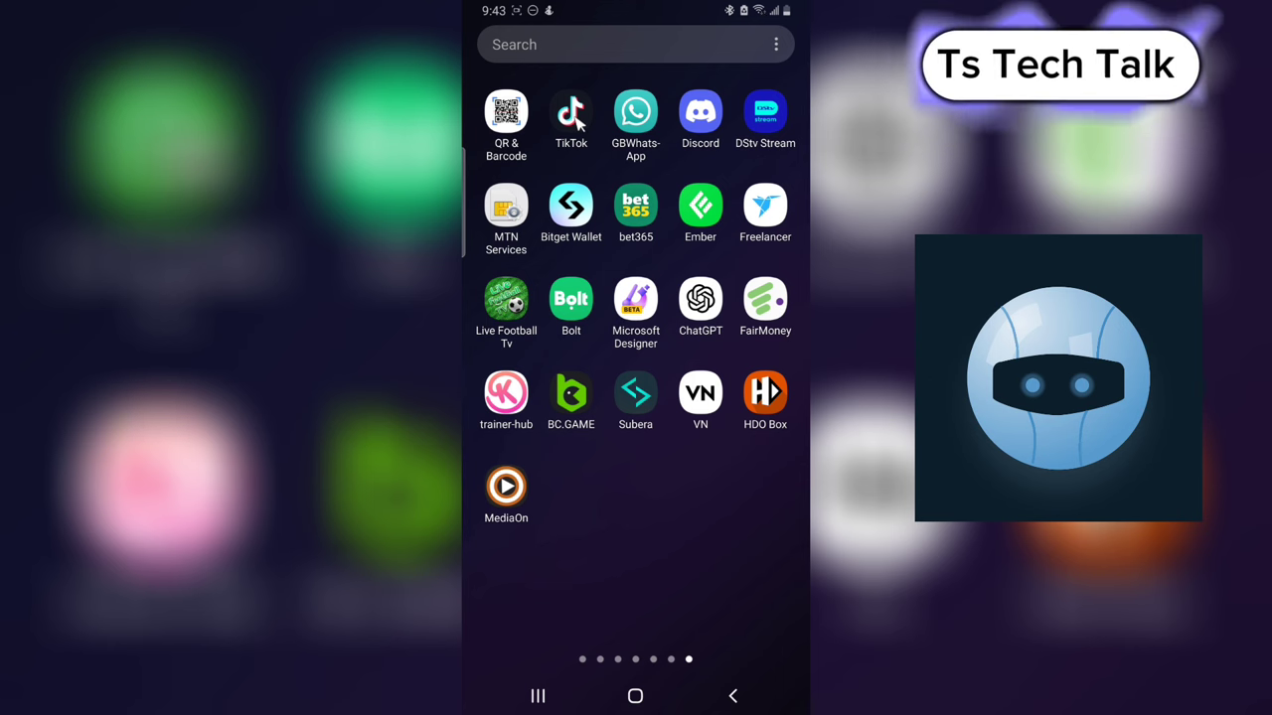
- Launch TikTok and bring up the profile's account options menu
click(571, 110)
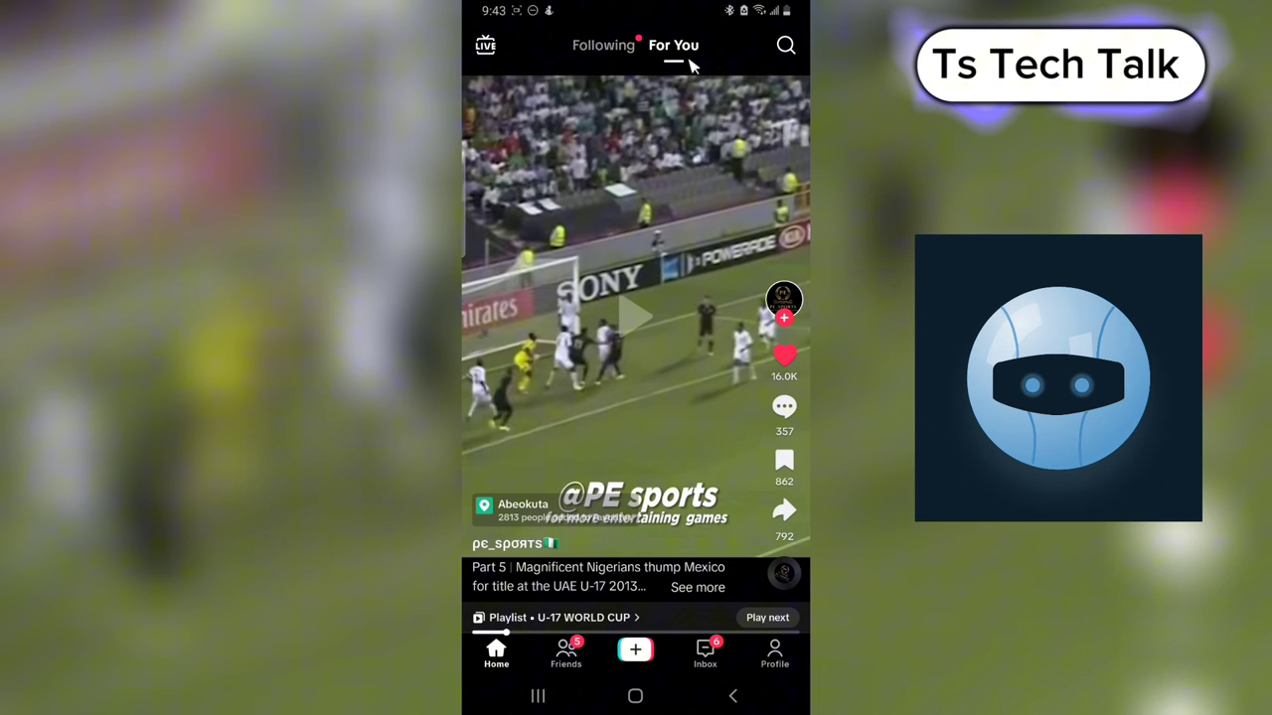
mouse_move(791, 687)
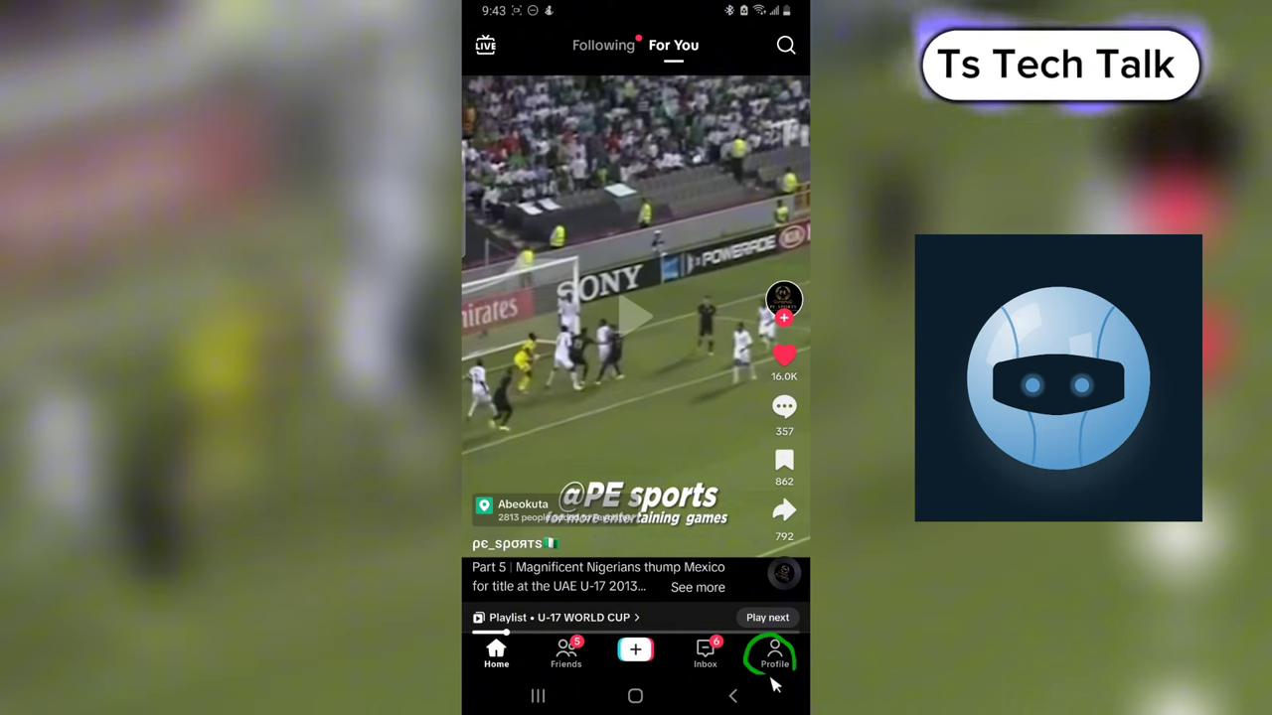
mouse_move(733, 115)
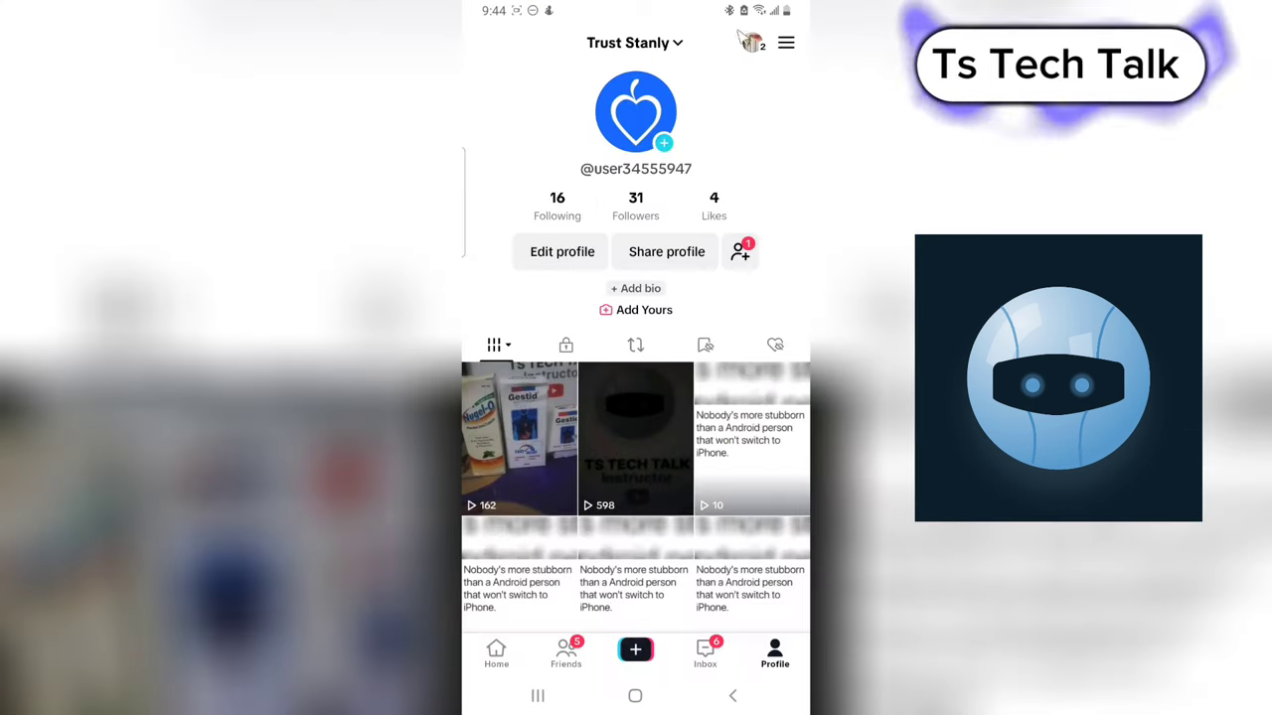
mouse_move(716, 143)
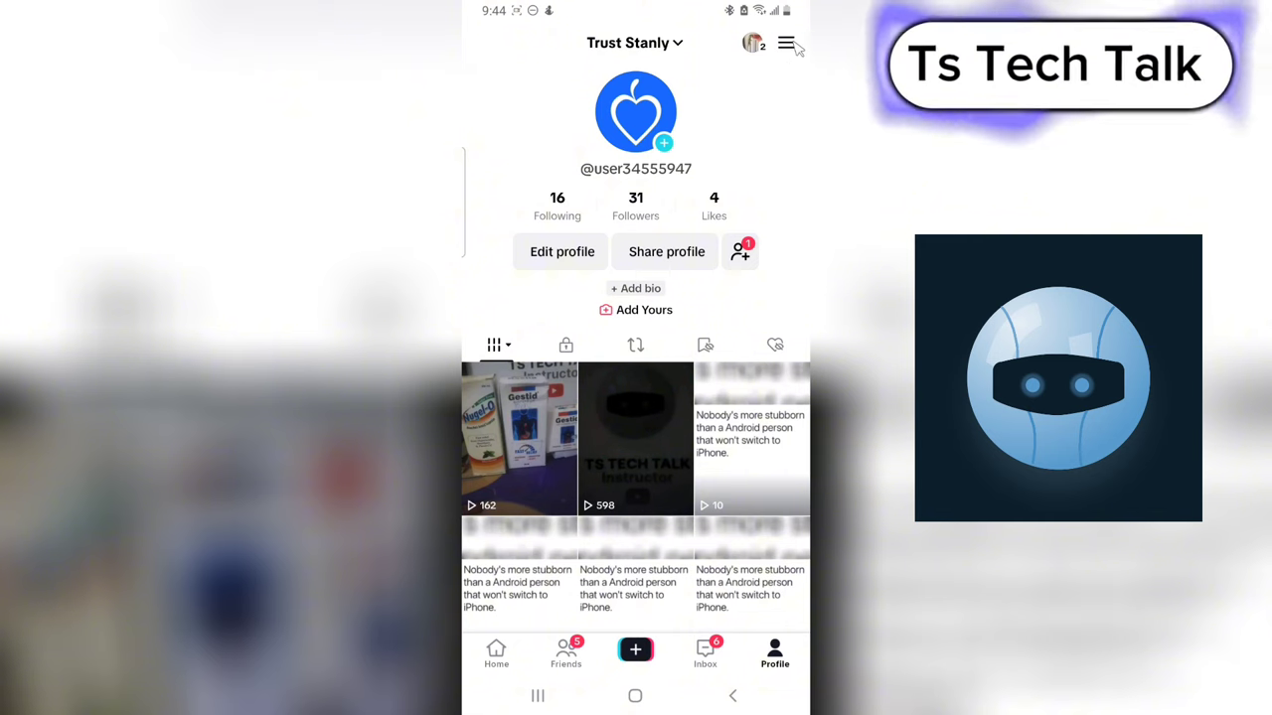
click(795, 43)
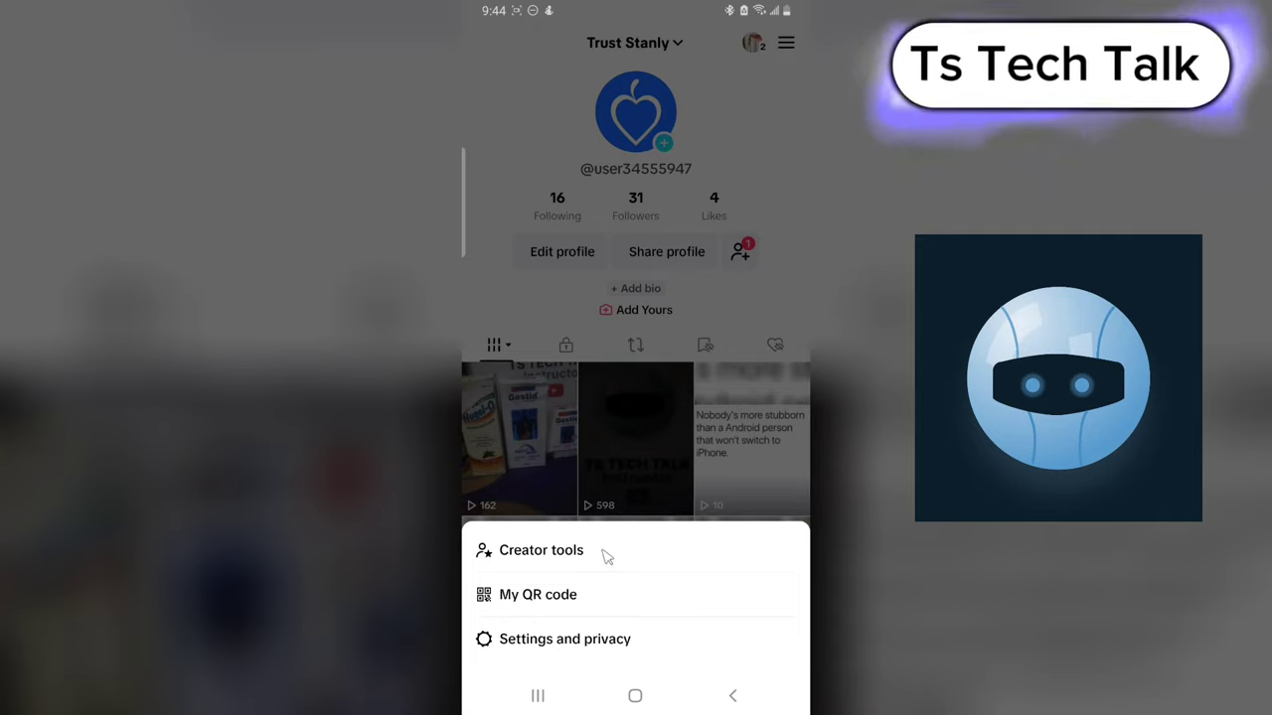
- Go to Creator tools from the profile menu
click(541, 549)
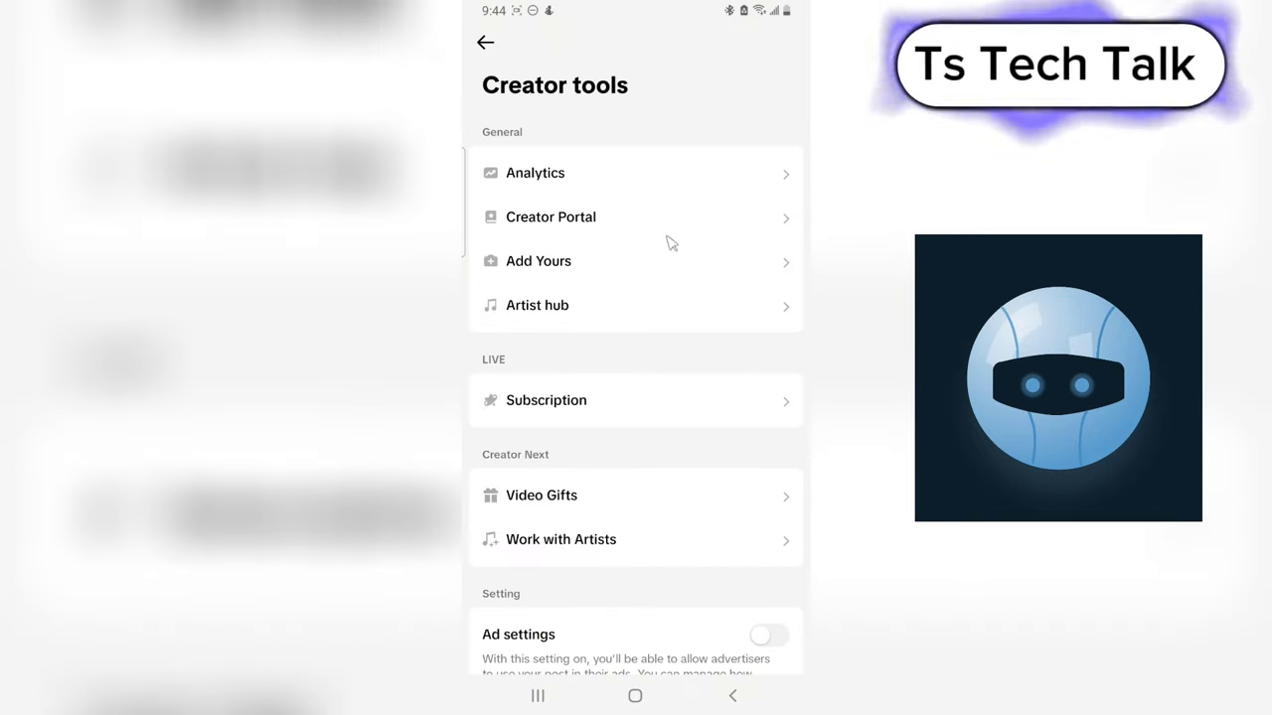
mouse_move(642, 352)
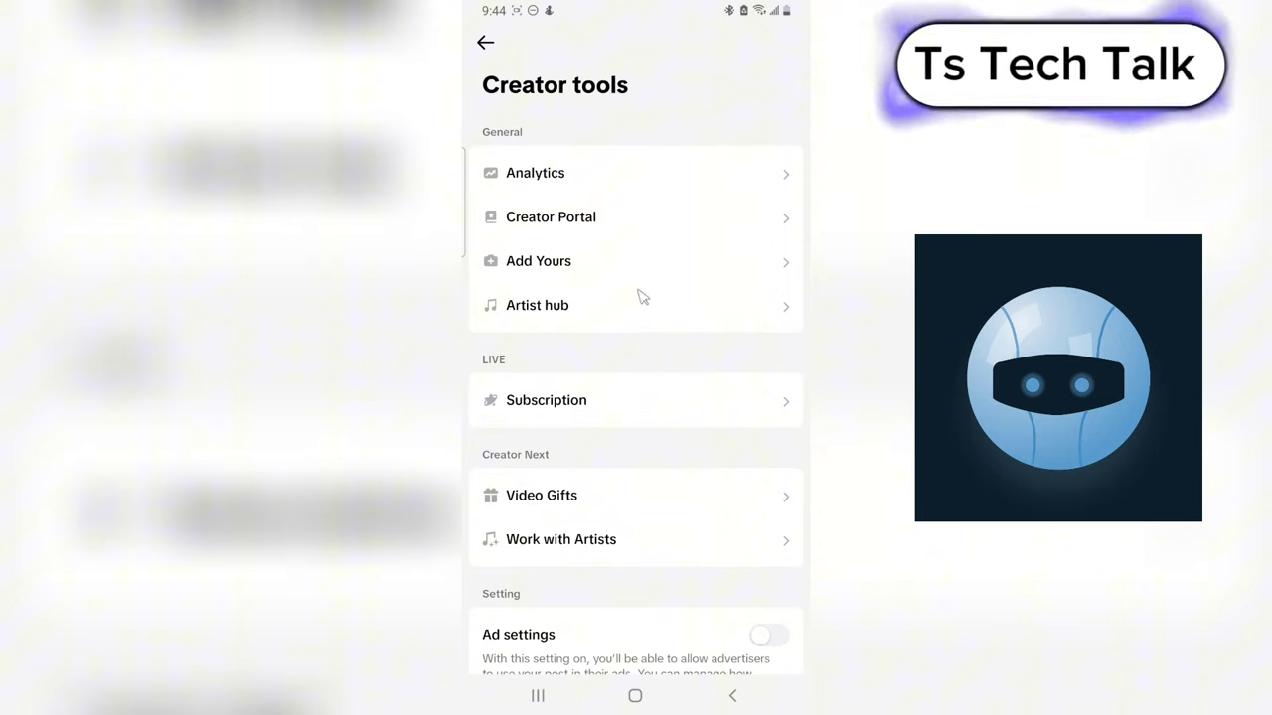
- Enter Artist hub and read through the artist account application page's promotion features
click(537, 306)
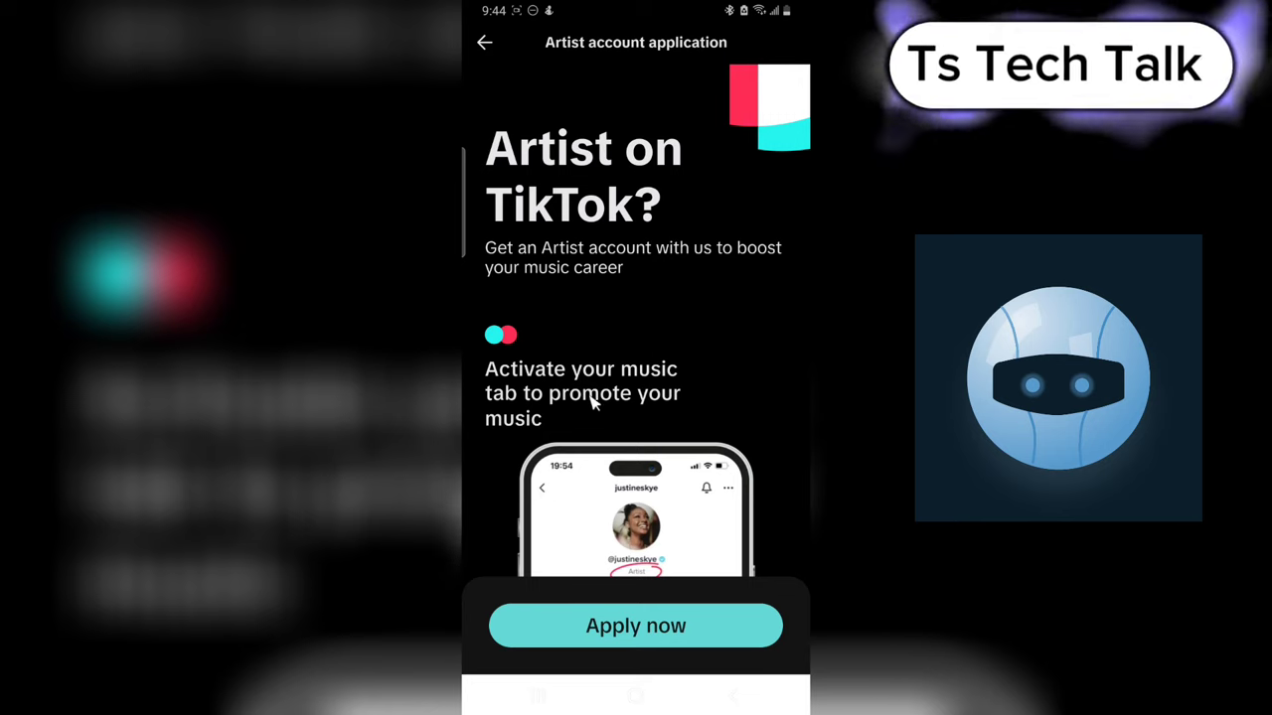
mouse_move(696, 131)
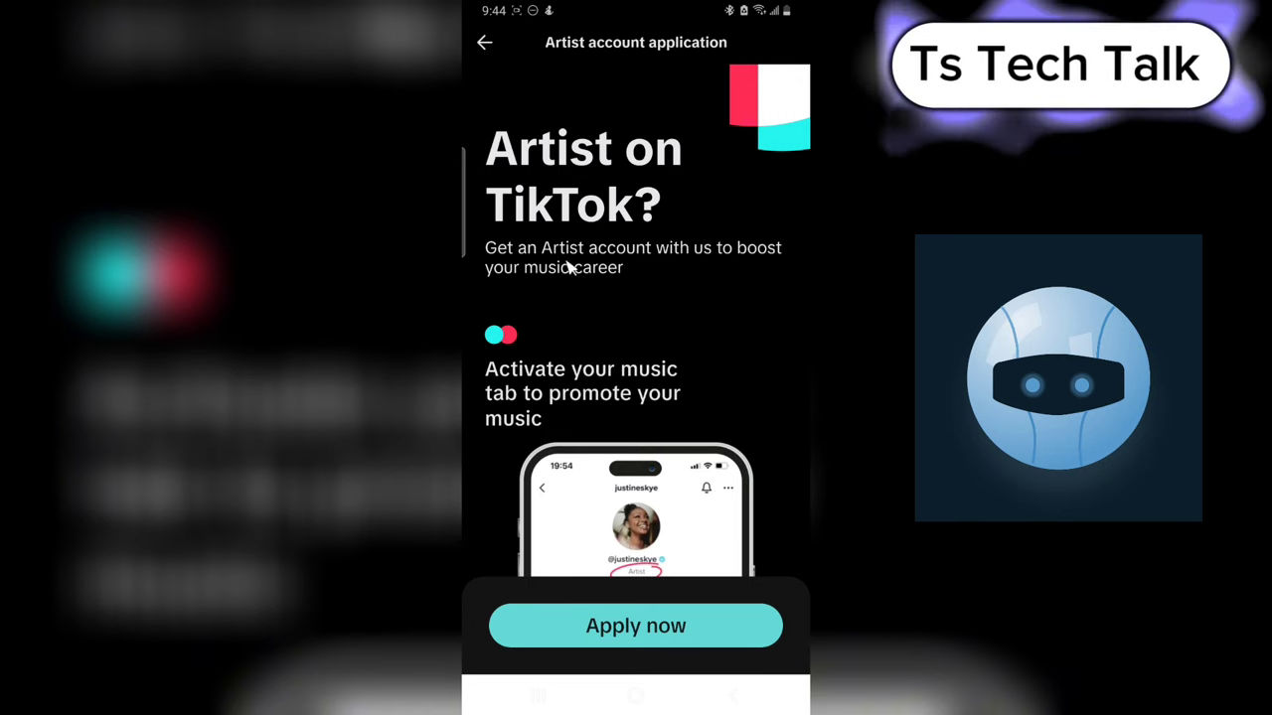
mouse_move(508, 260)
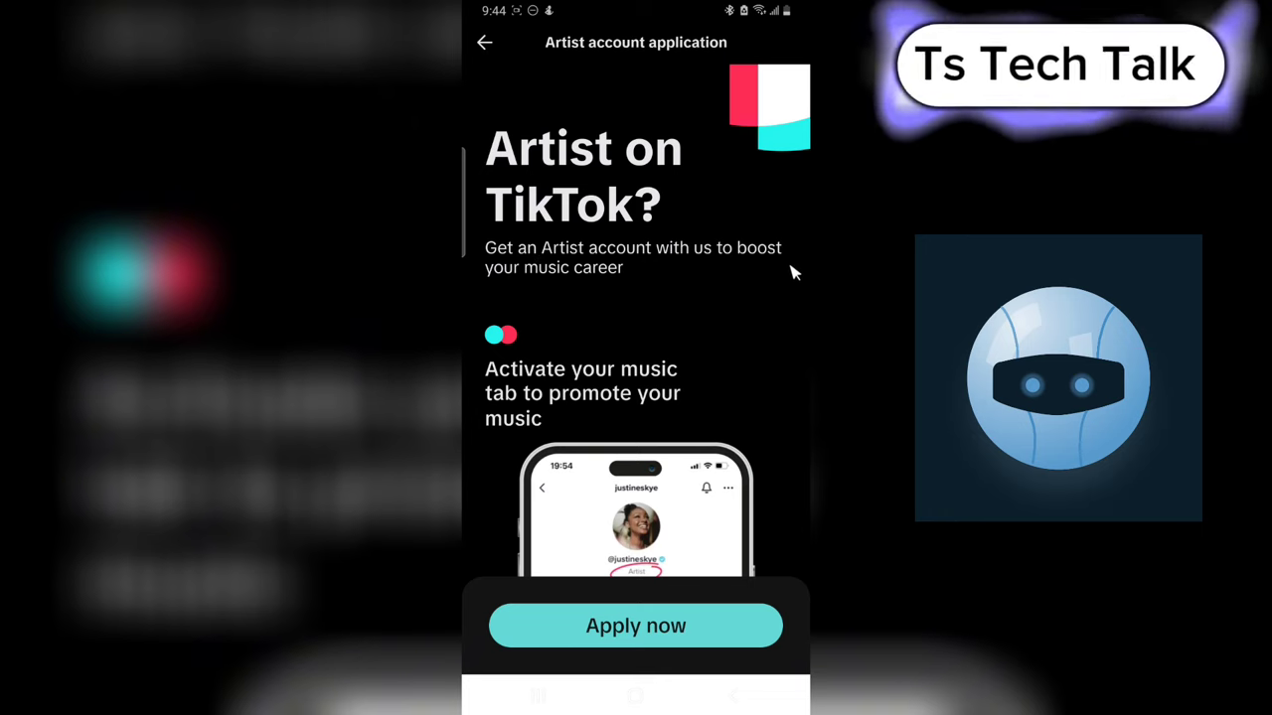
mouse_move(751, 267)
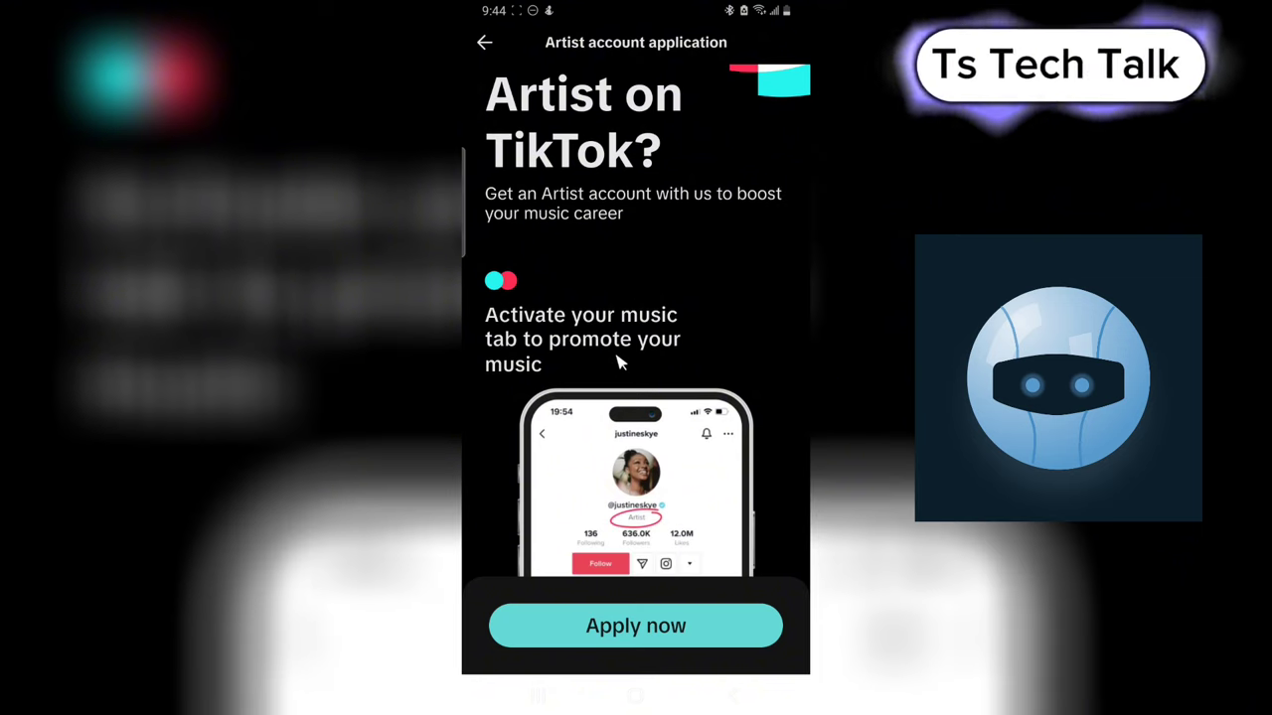
scroll(down, 3)
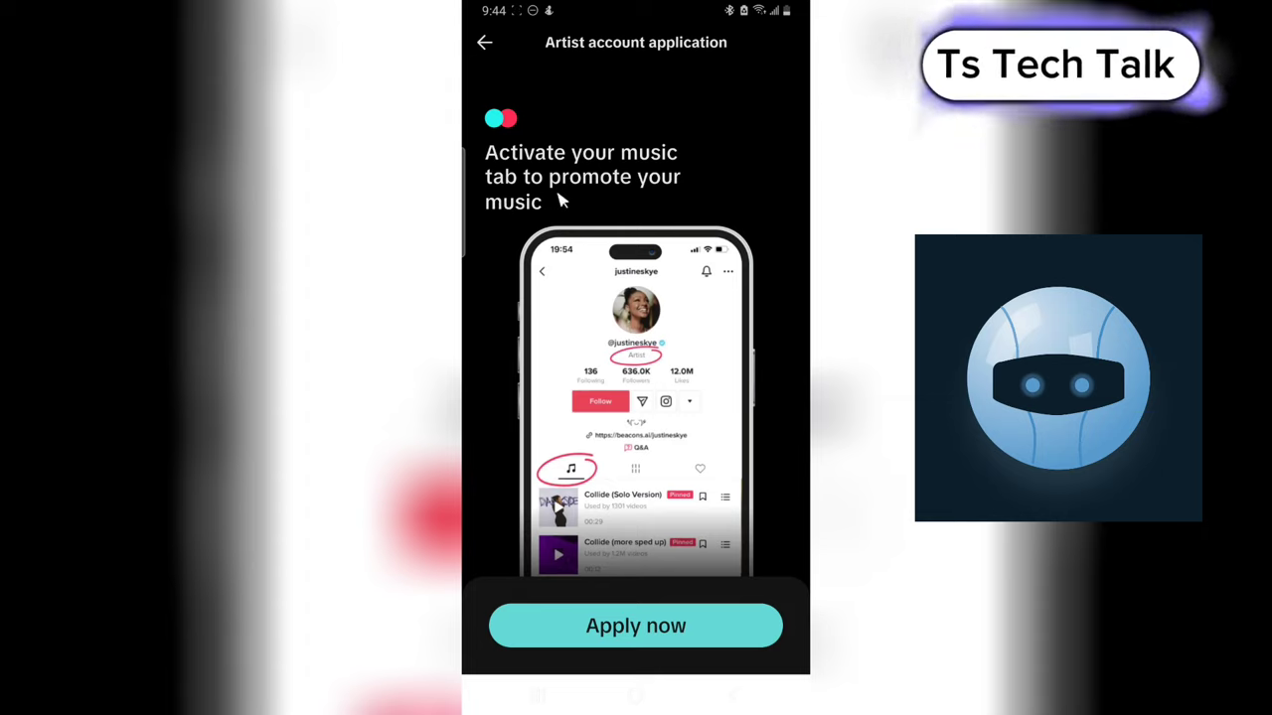
scroll(down, 3)
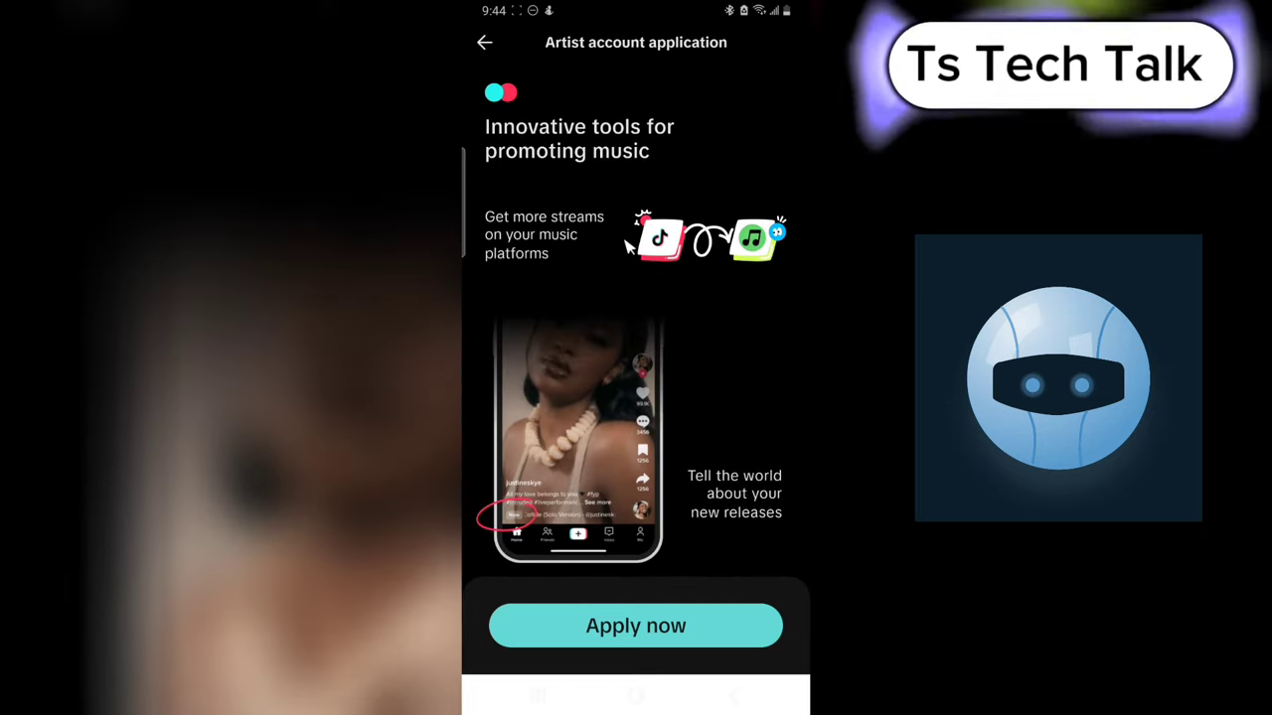
mouse_move(572, 175)
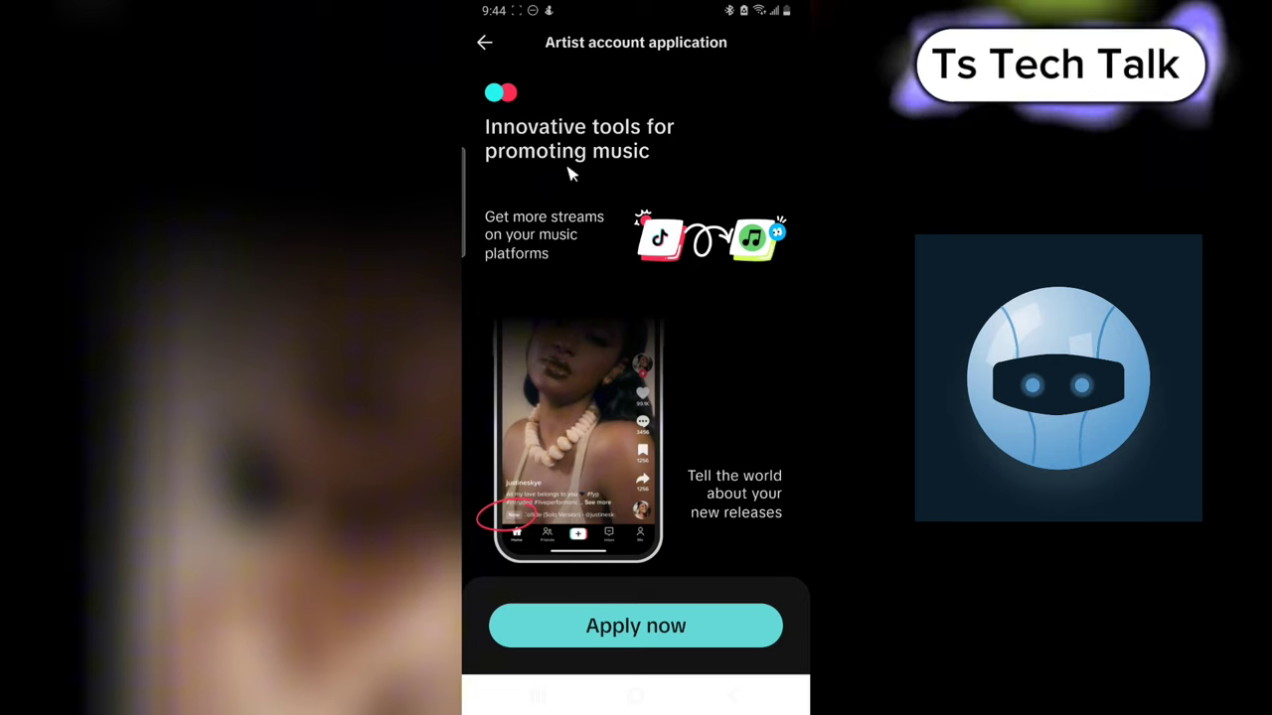
scroll(down, 3)
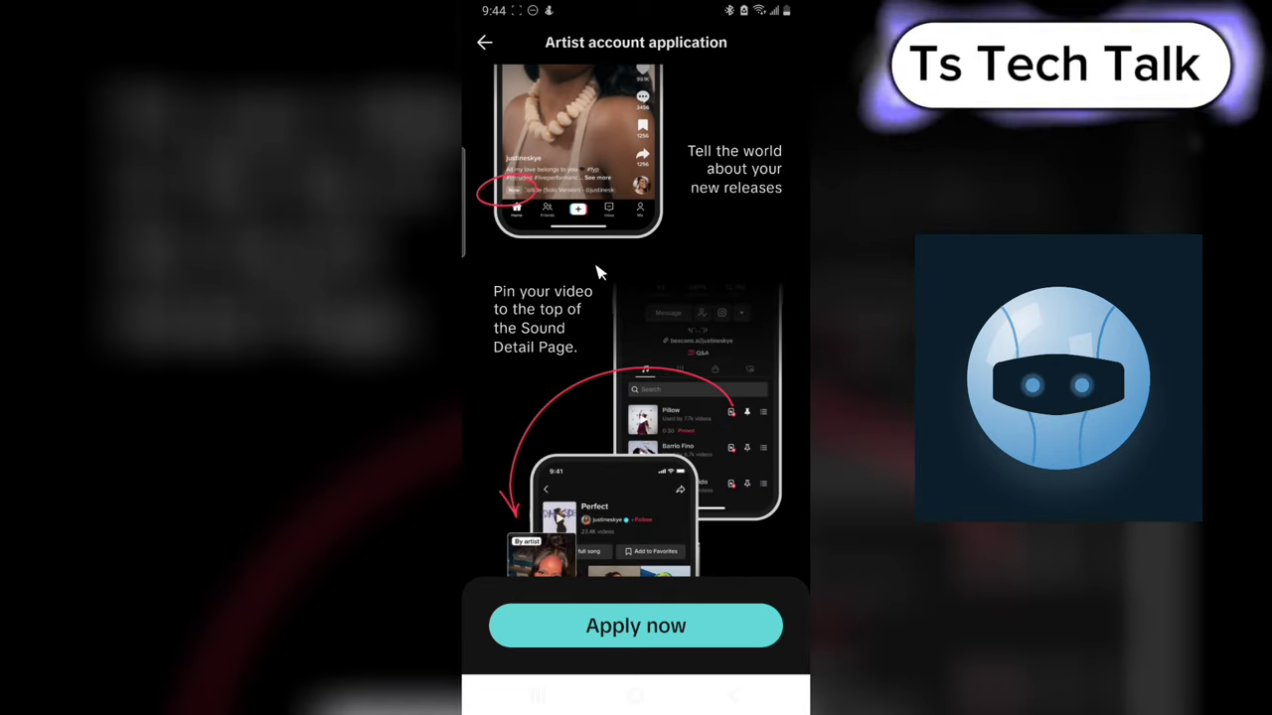
scroll(down, 3)
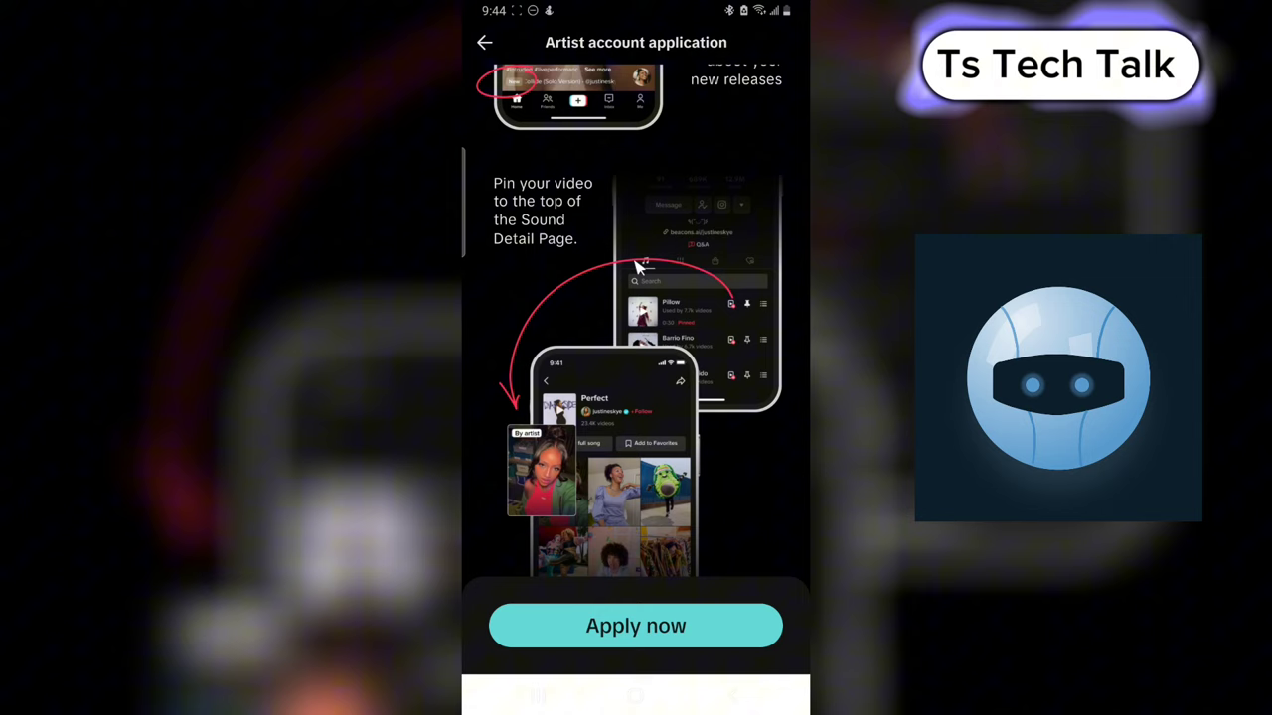
scroll(down, 3)
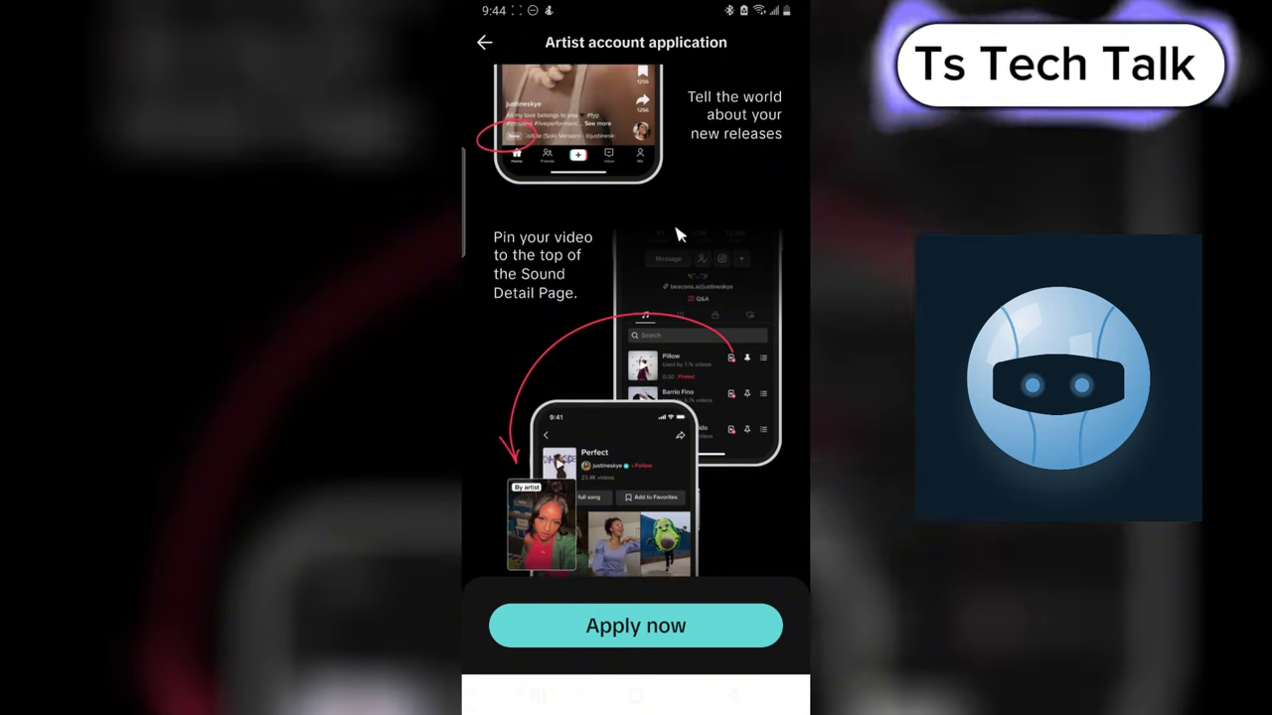
scroll(down, 3)
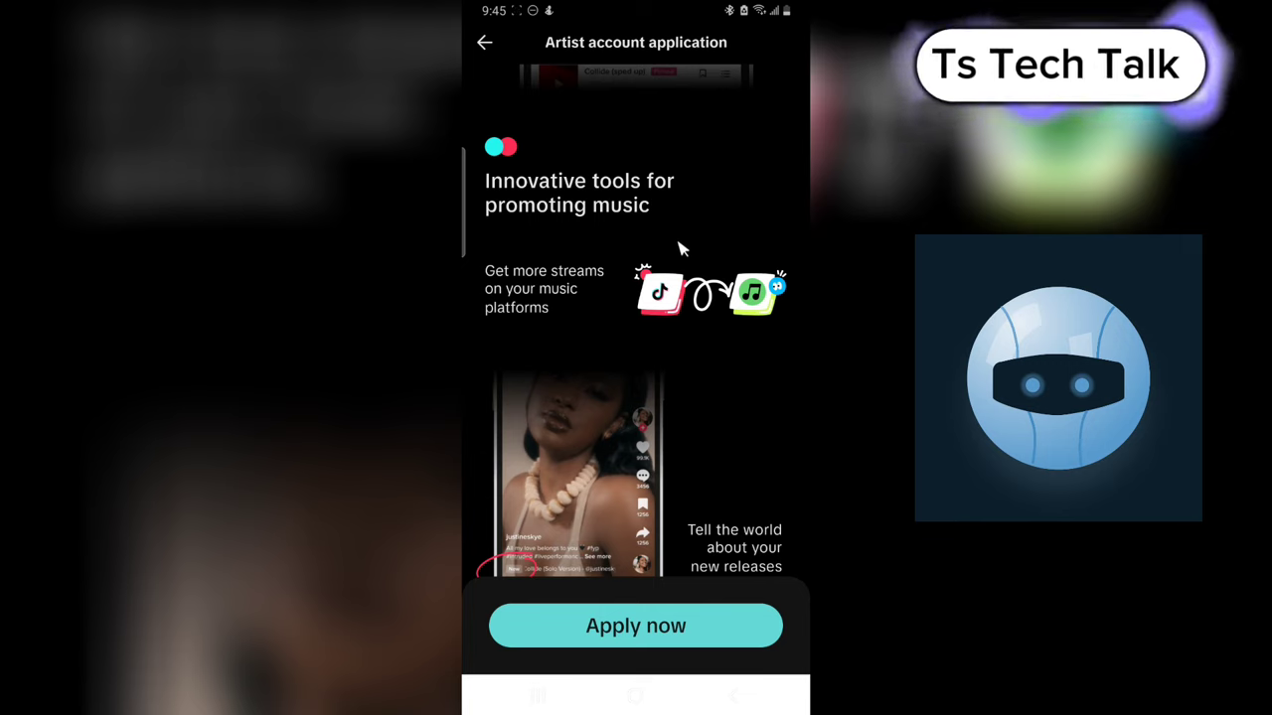
scroll(down, 3)
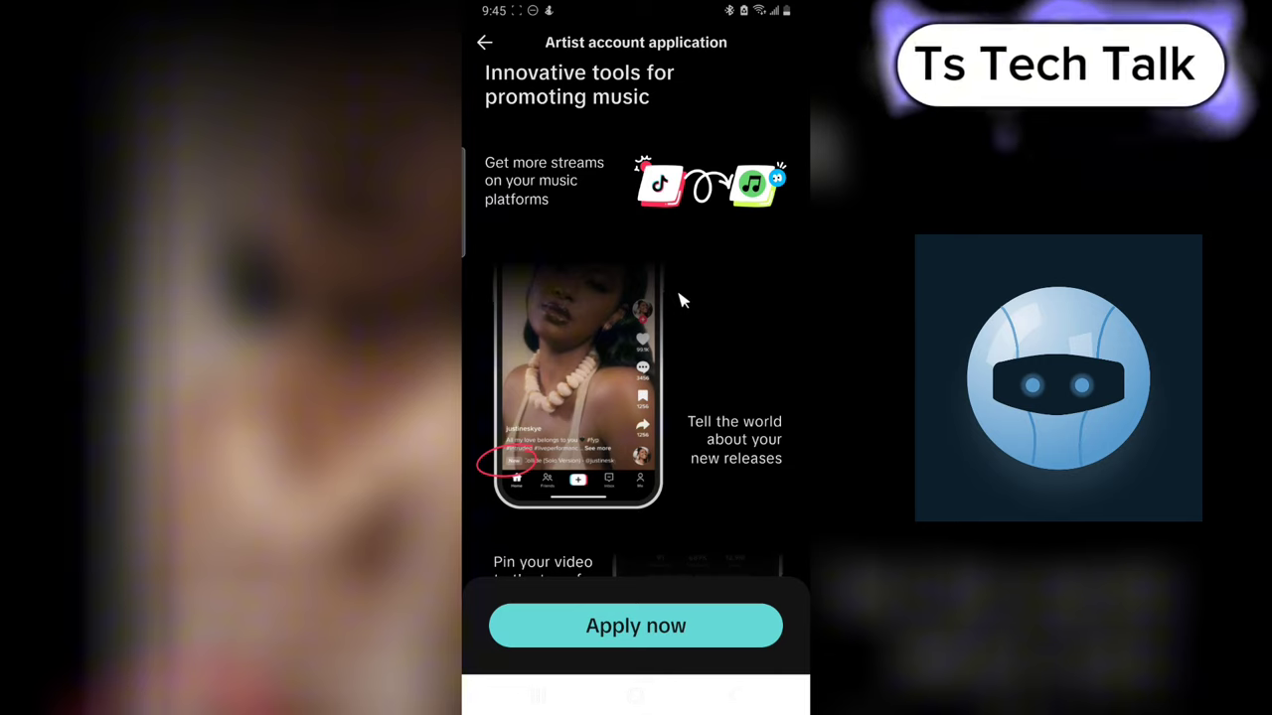
scroll(down, 3)
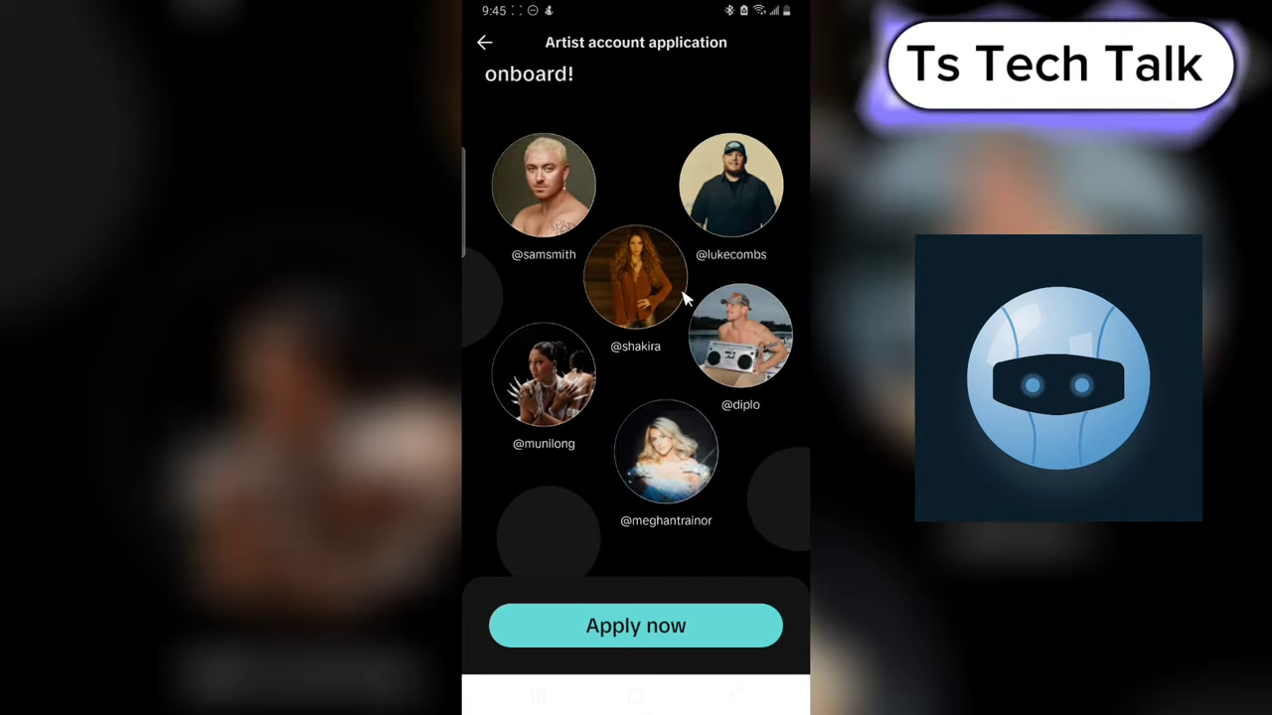
mouse_move(672, 311)
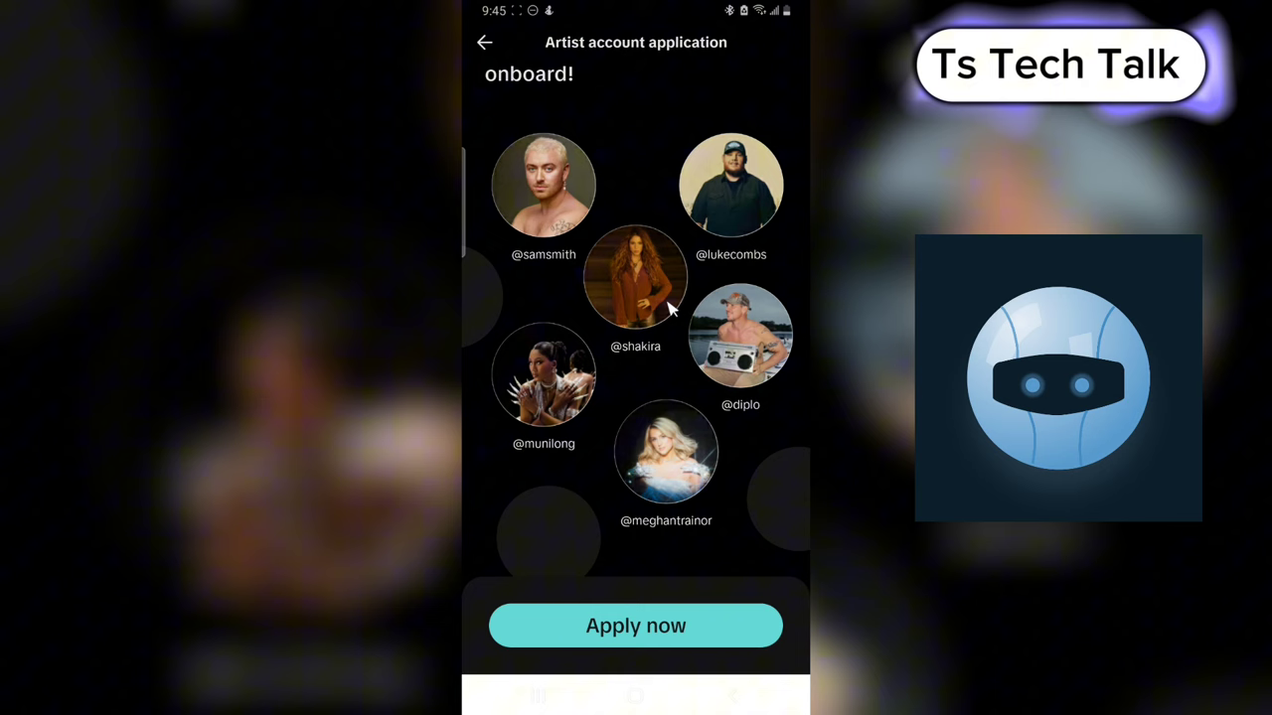
mouse_move(680, 298)
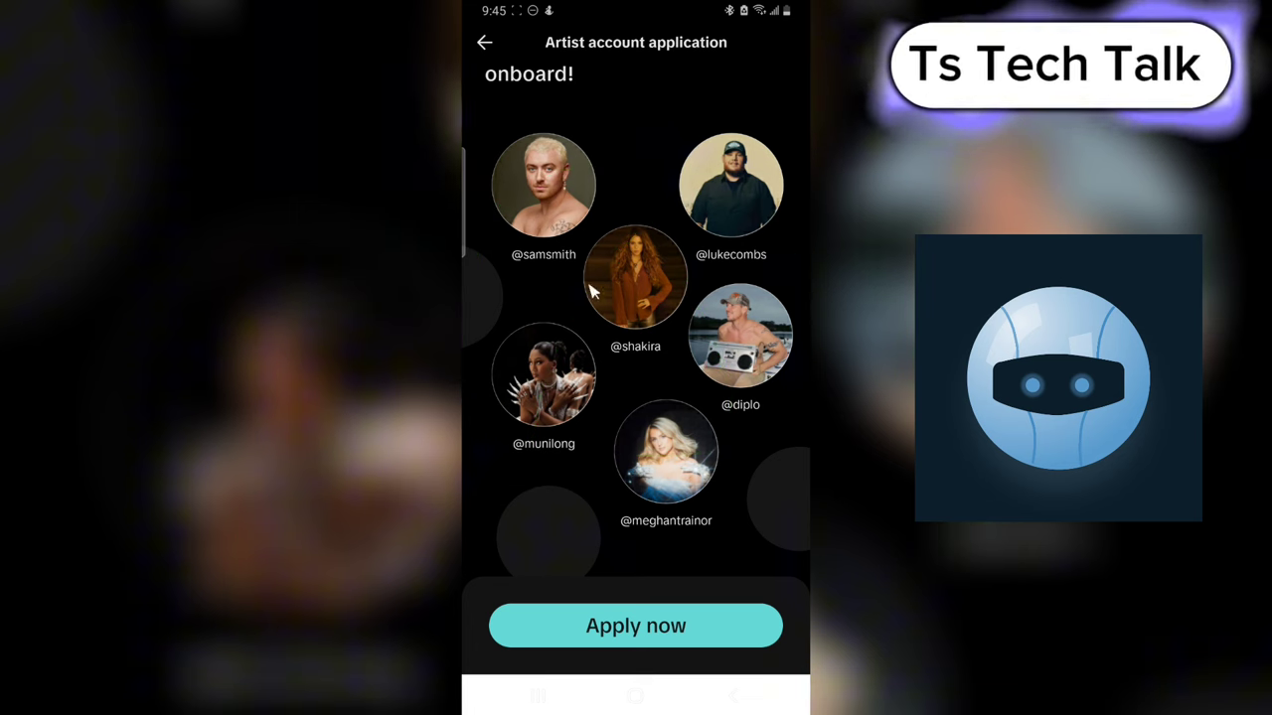
mouse_move(793, 437)
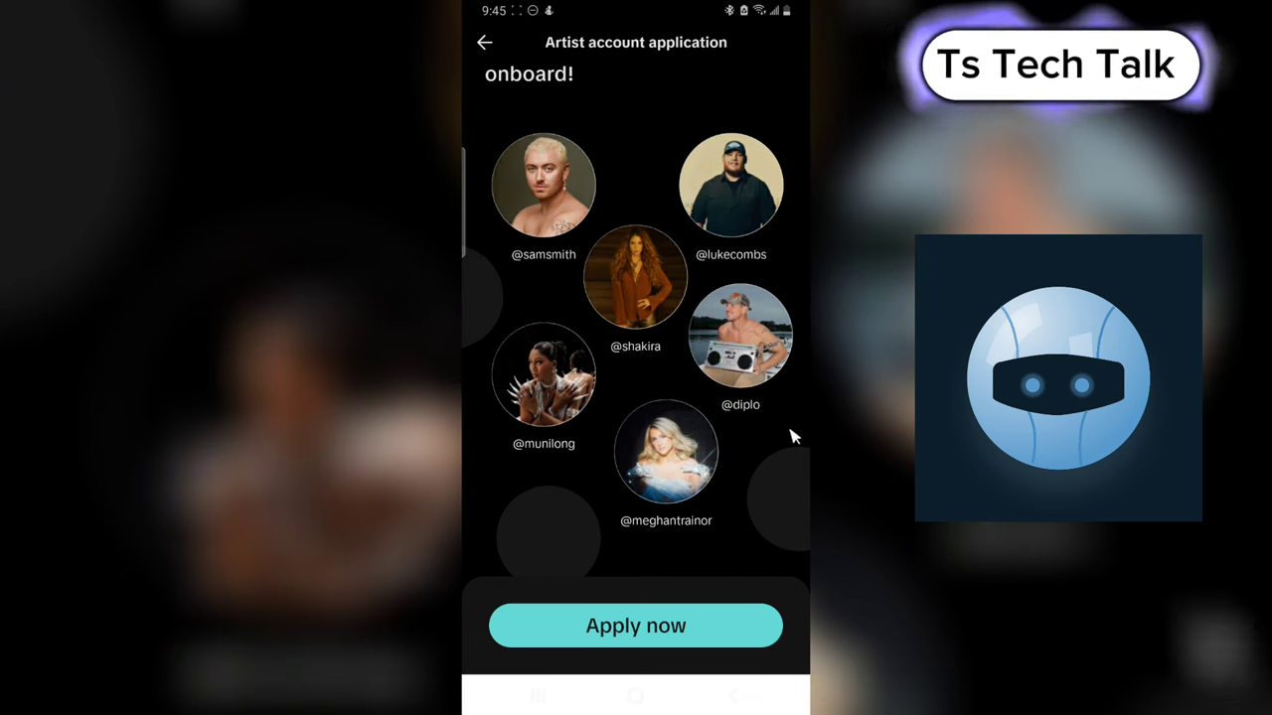
mouse_move(688, 157)
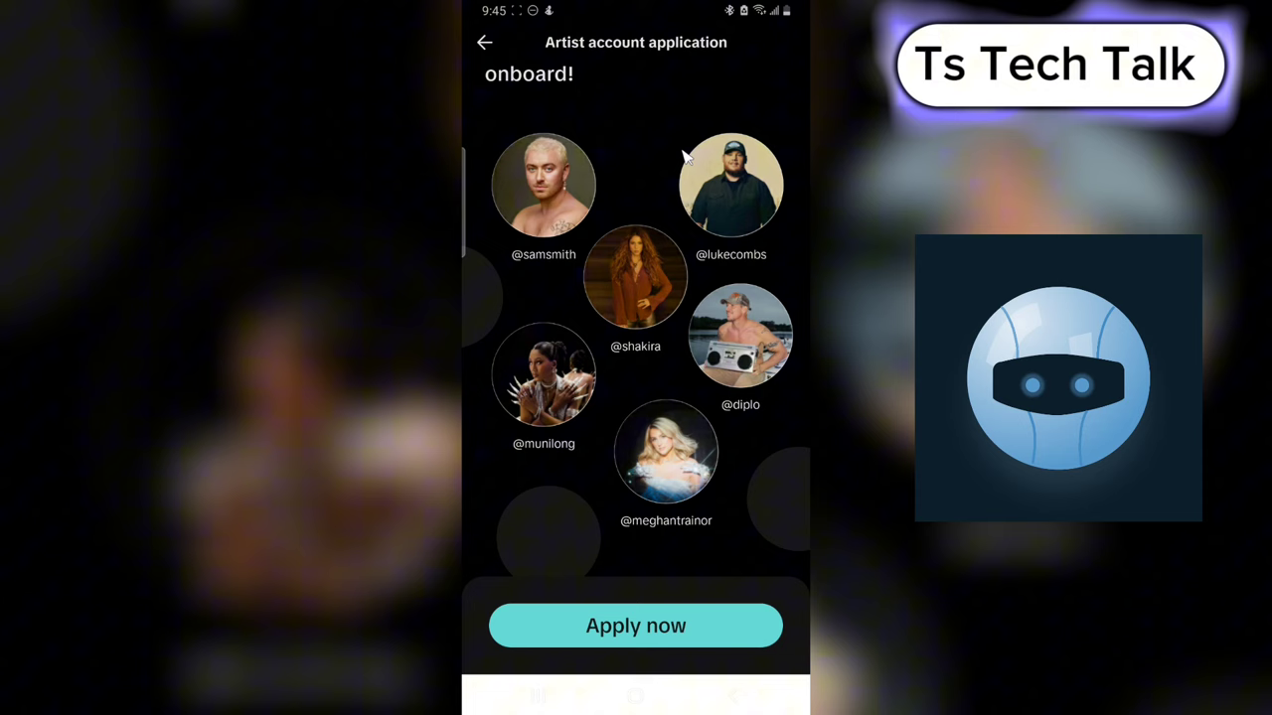
mouse_move(791, 616)
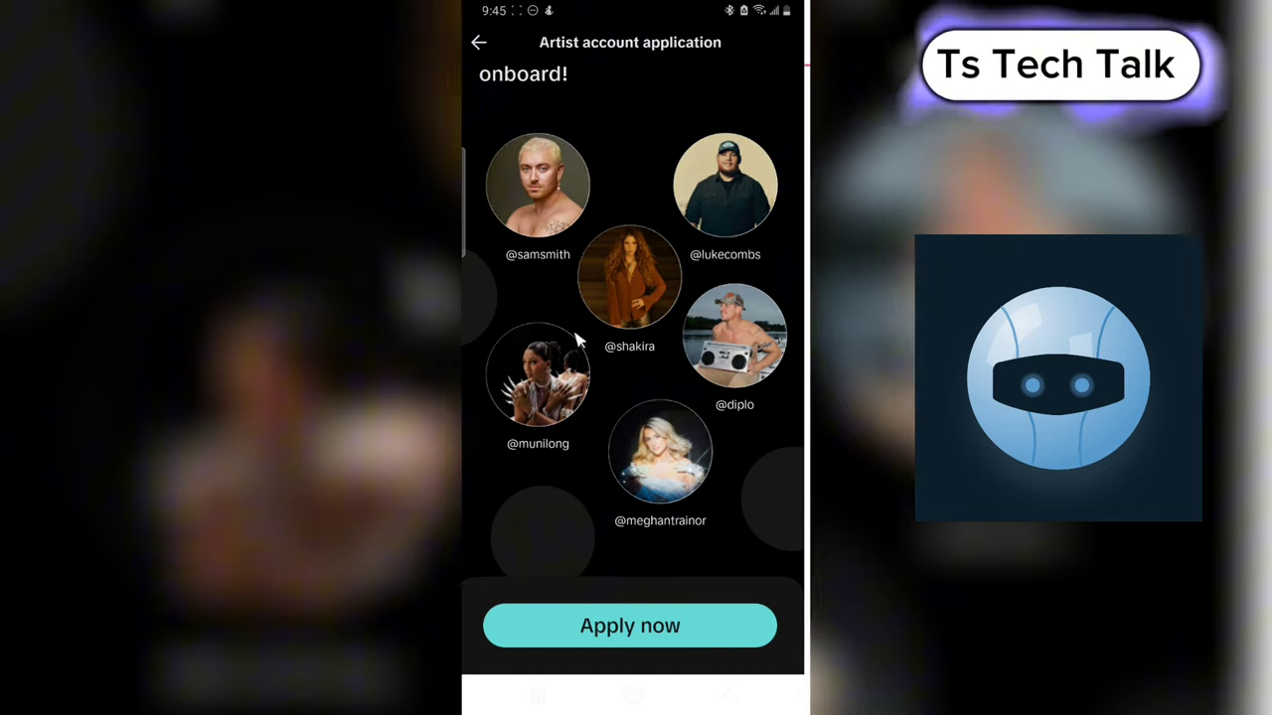
click(630, 626)
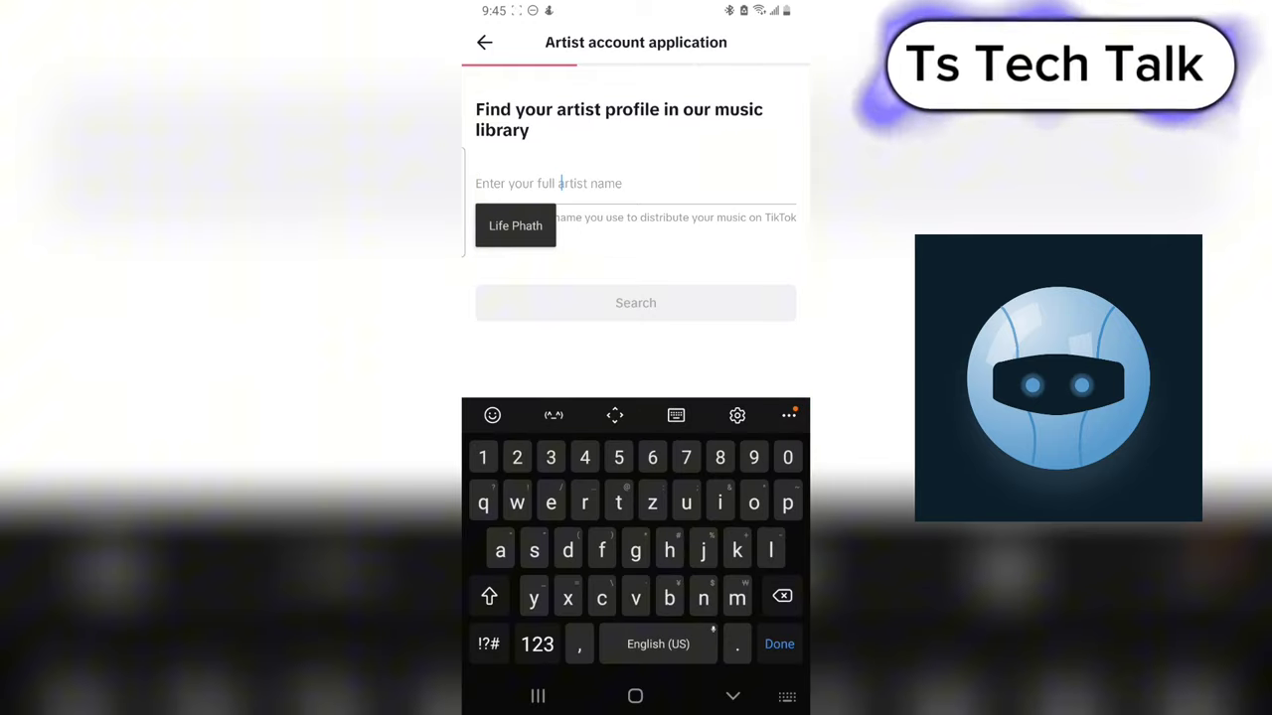
- Fill the suggested artist name and search the music library for claimable profiles
click(515, 226)
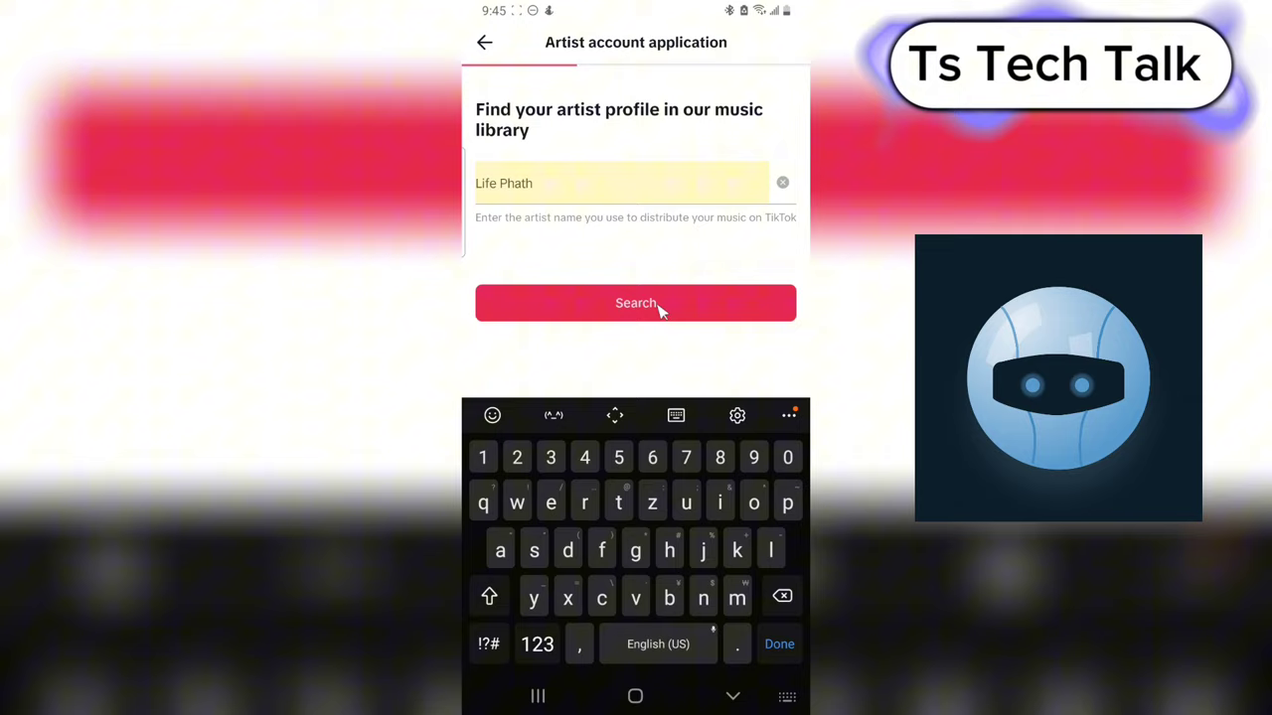
click(636, 302)
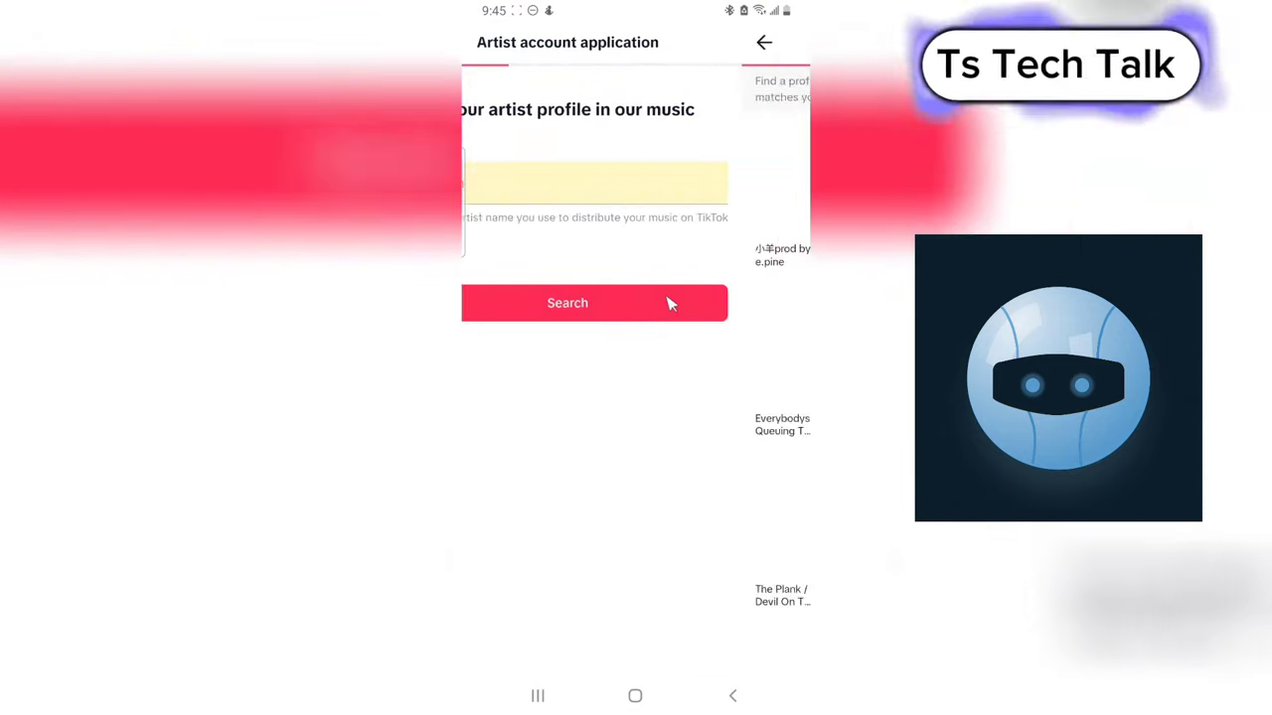
click(569, 302)
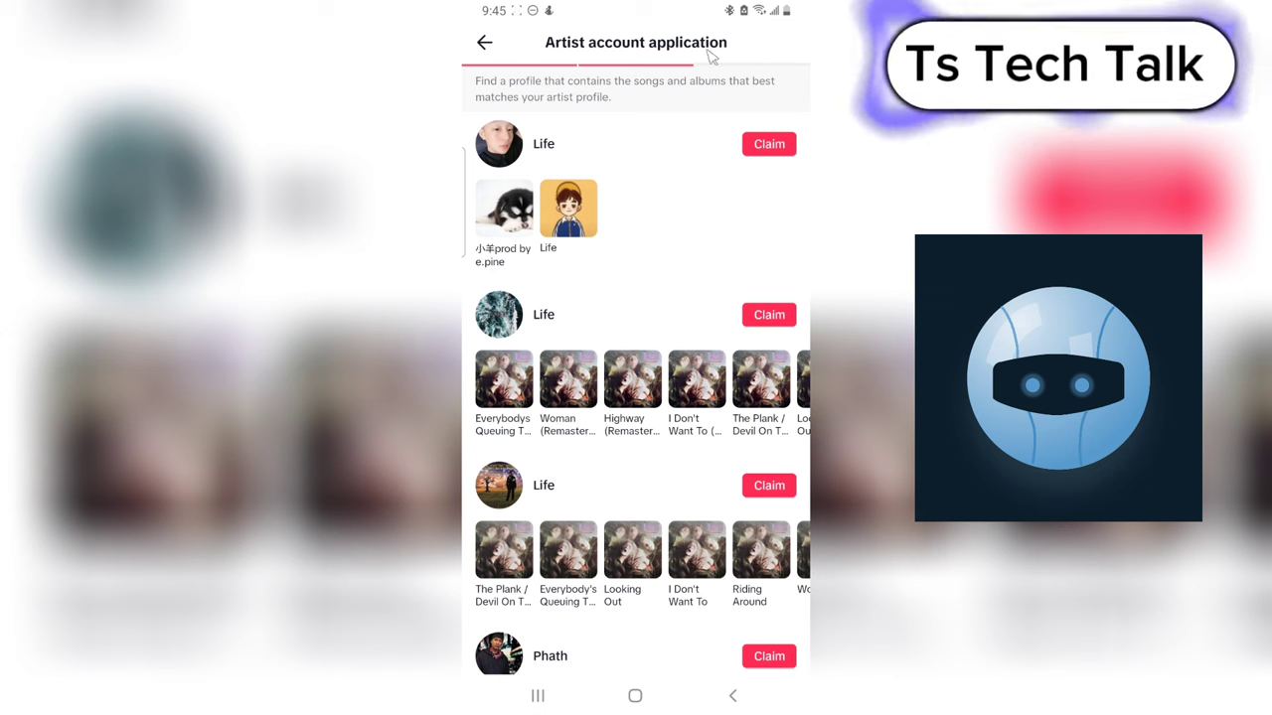
mouse_move(688, 235)
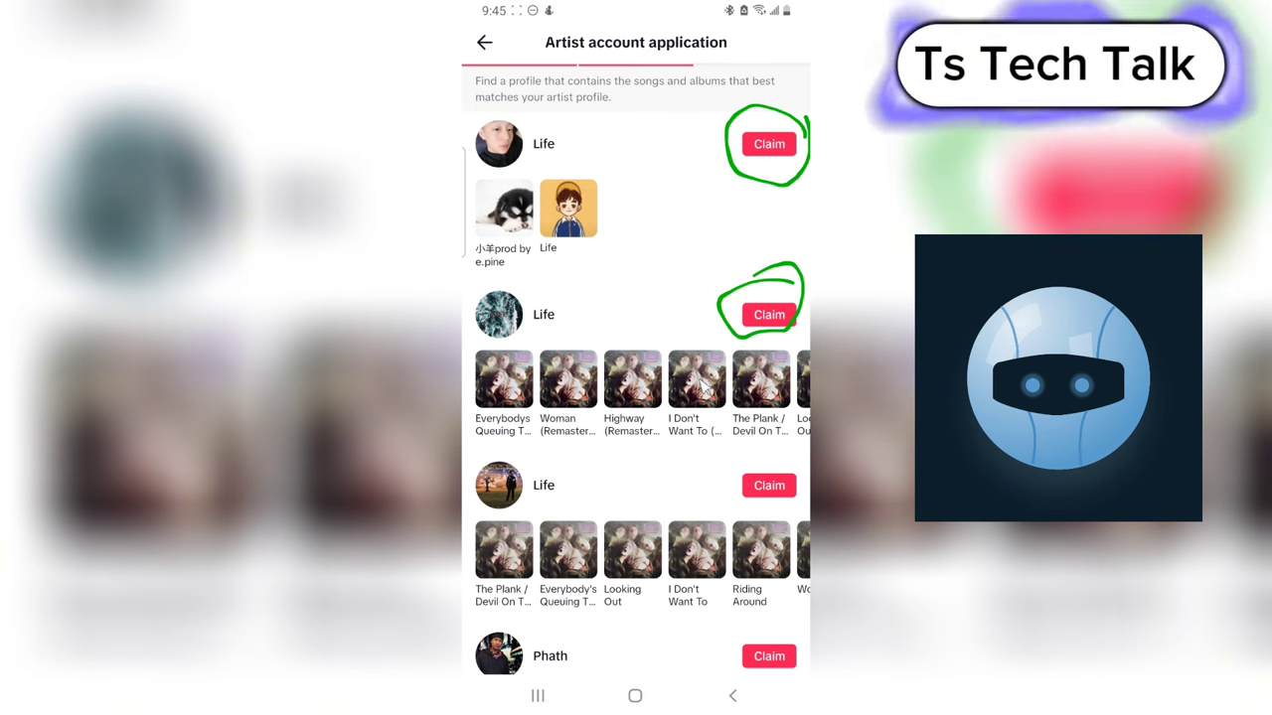
scroll(down, 3)
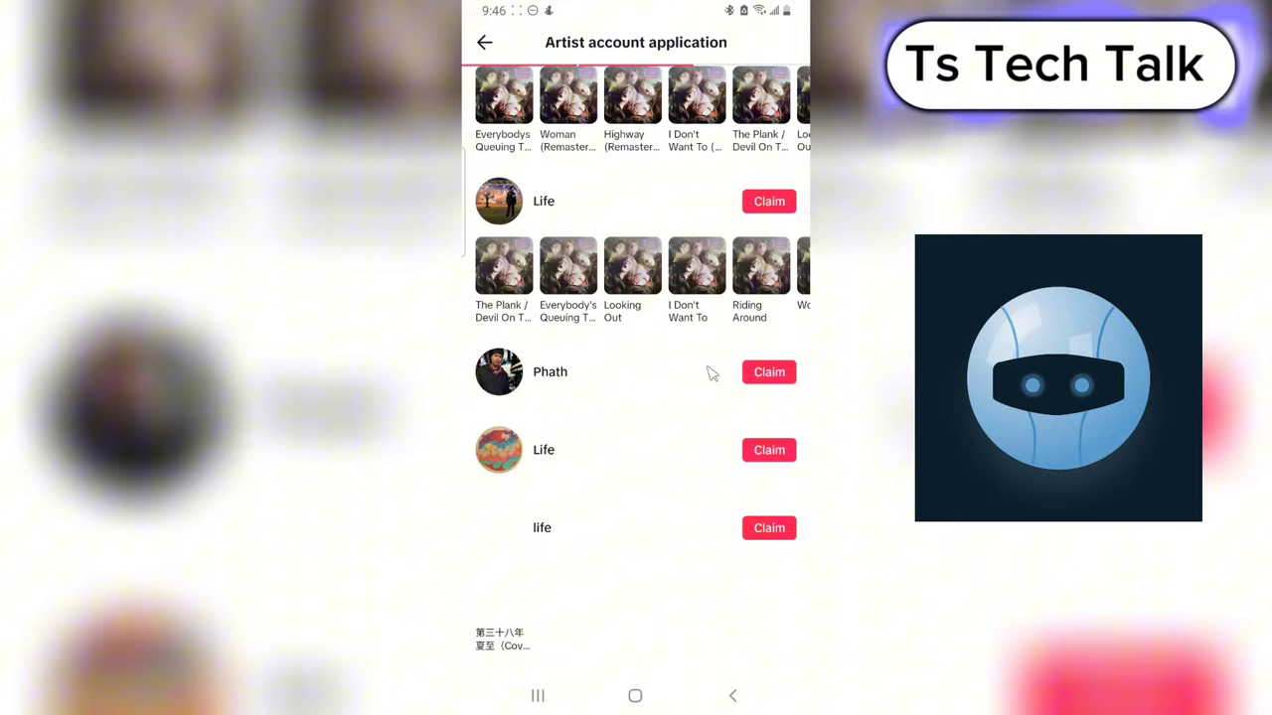
scroll(down, 3)
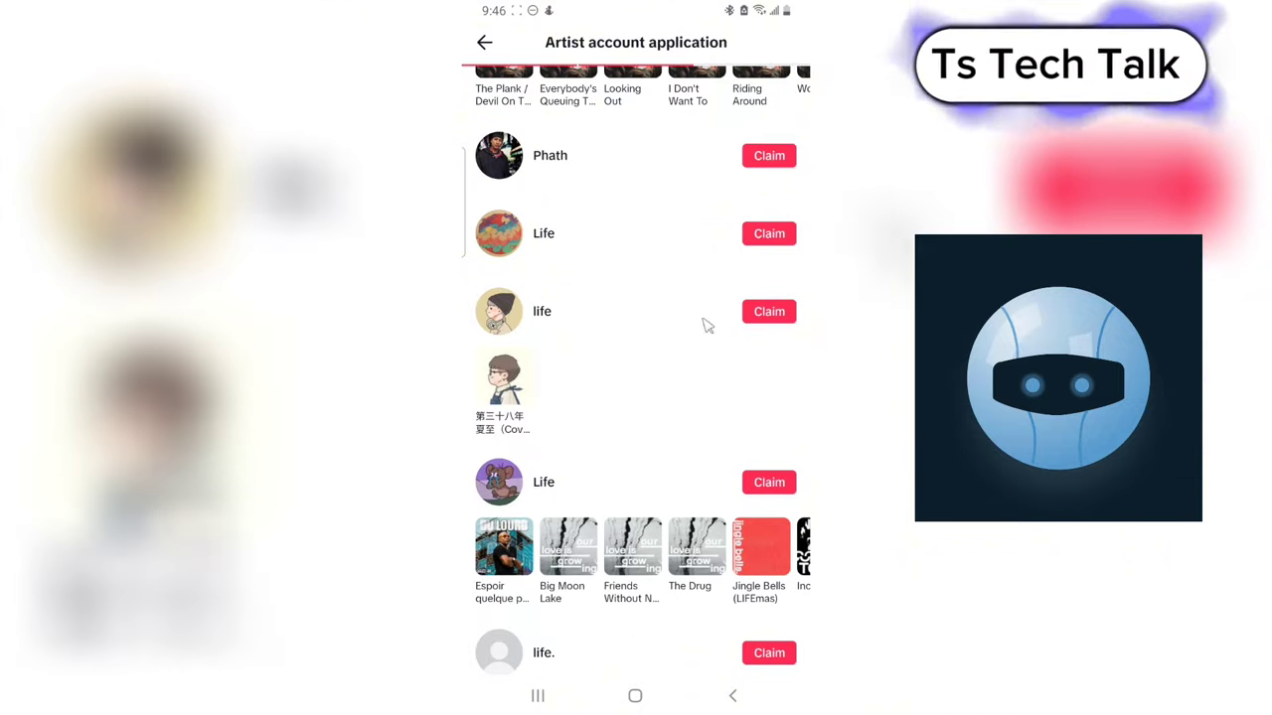
scroll(down, 3)
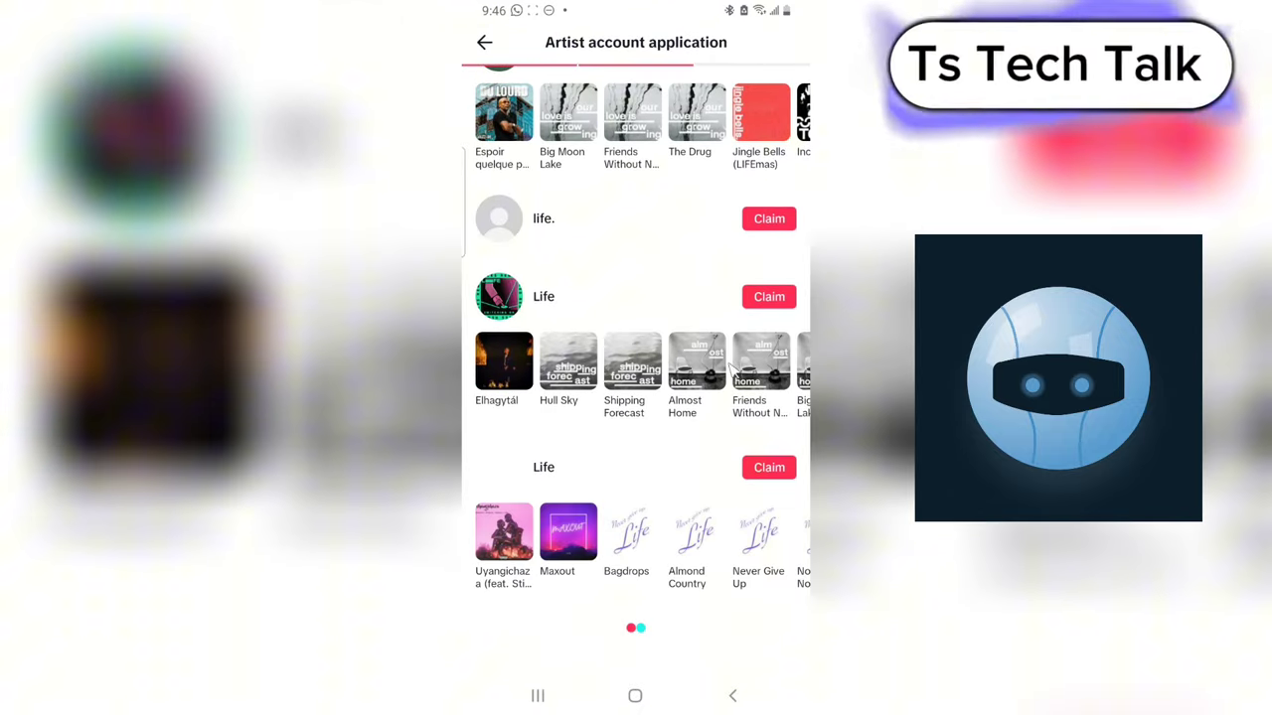
scroll(down, 3)
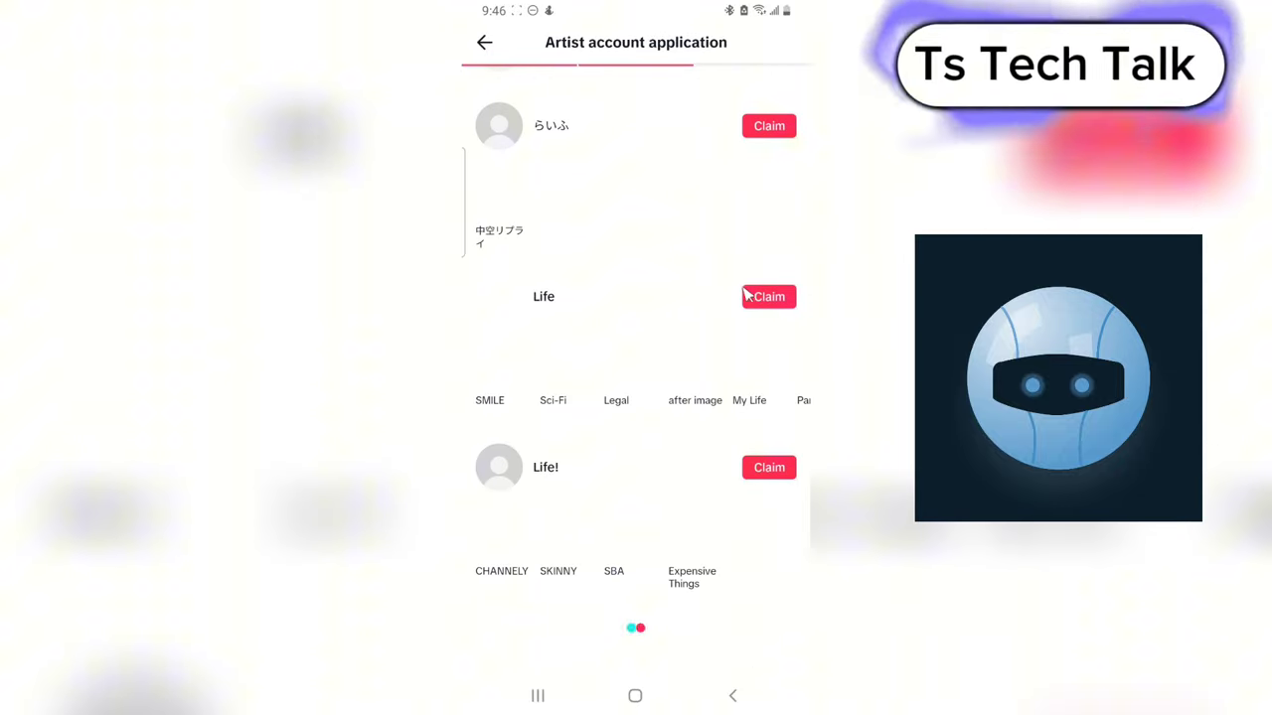
scroll(down, 3)
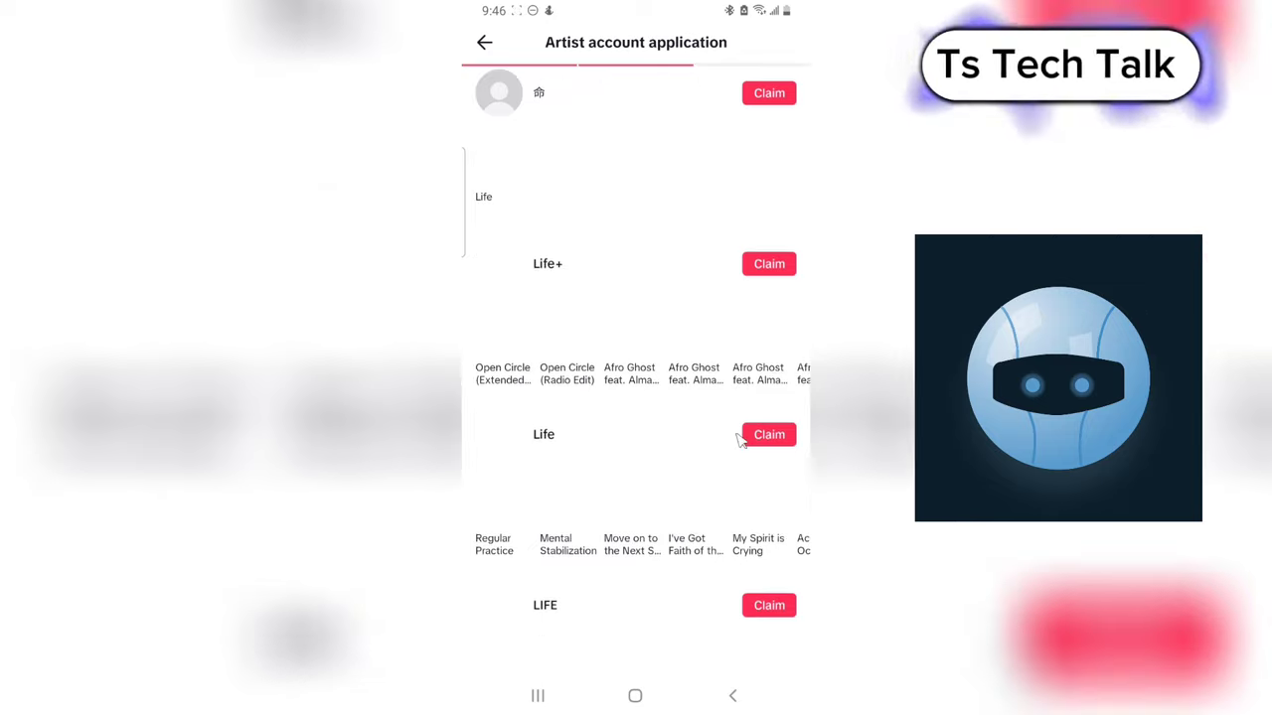
scroll(down, 3)
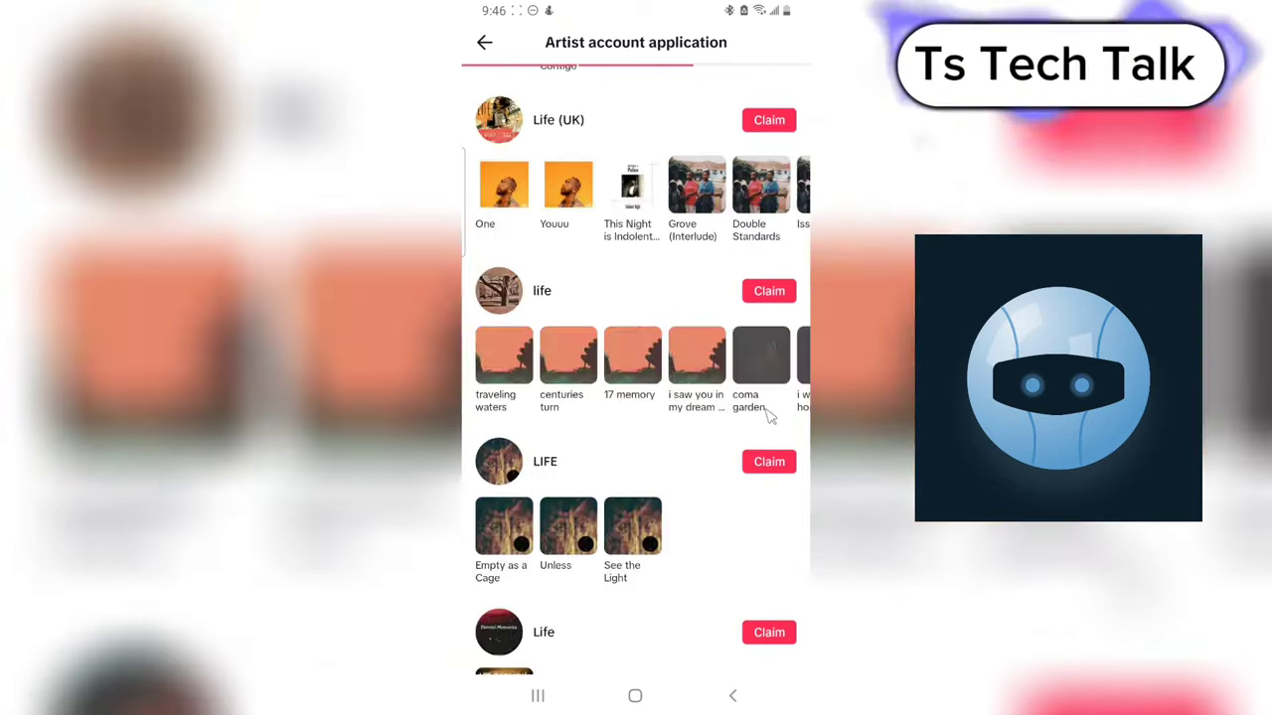
scroll(down, 3)
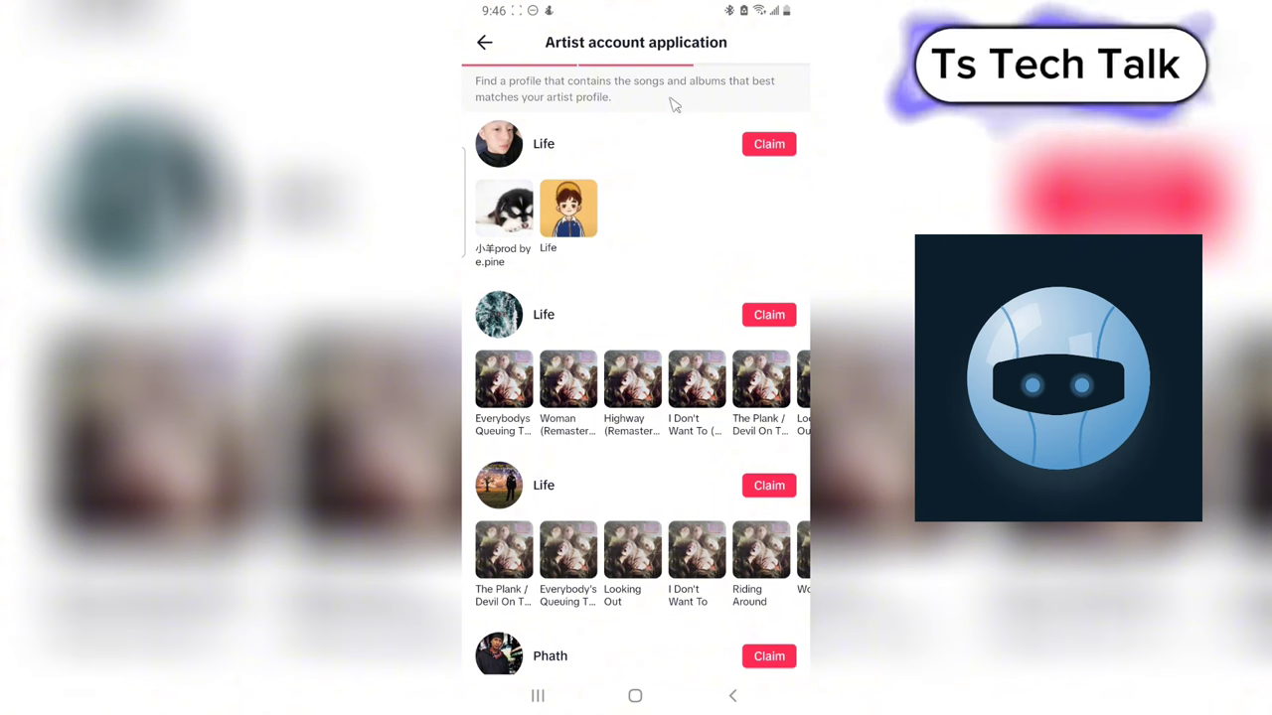
mouse_move(525, 82)
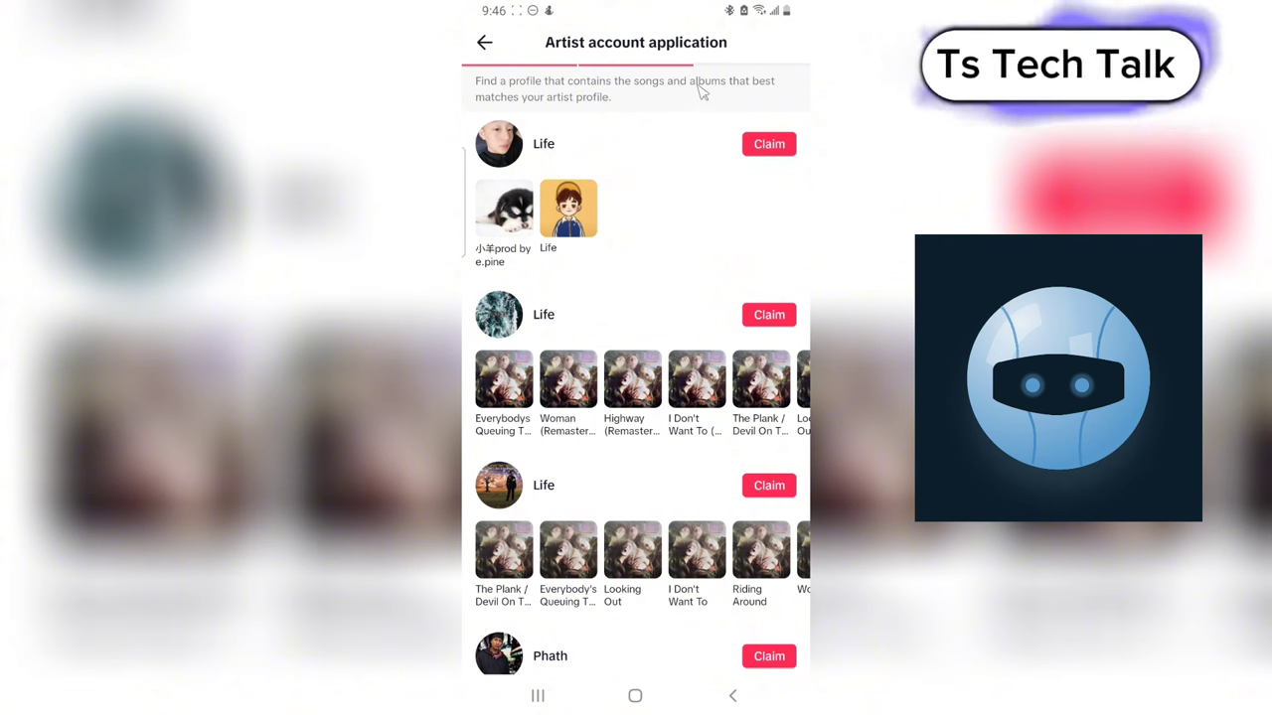
mouse_move(577, 97)
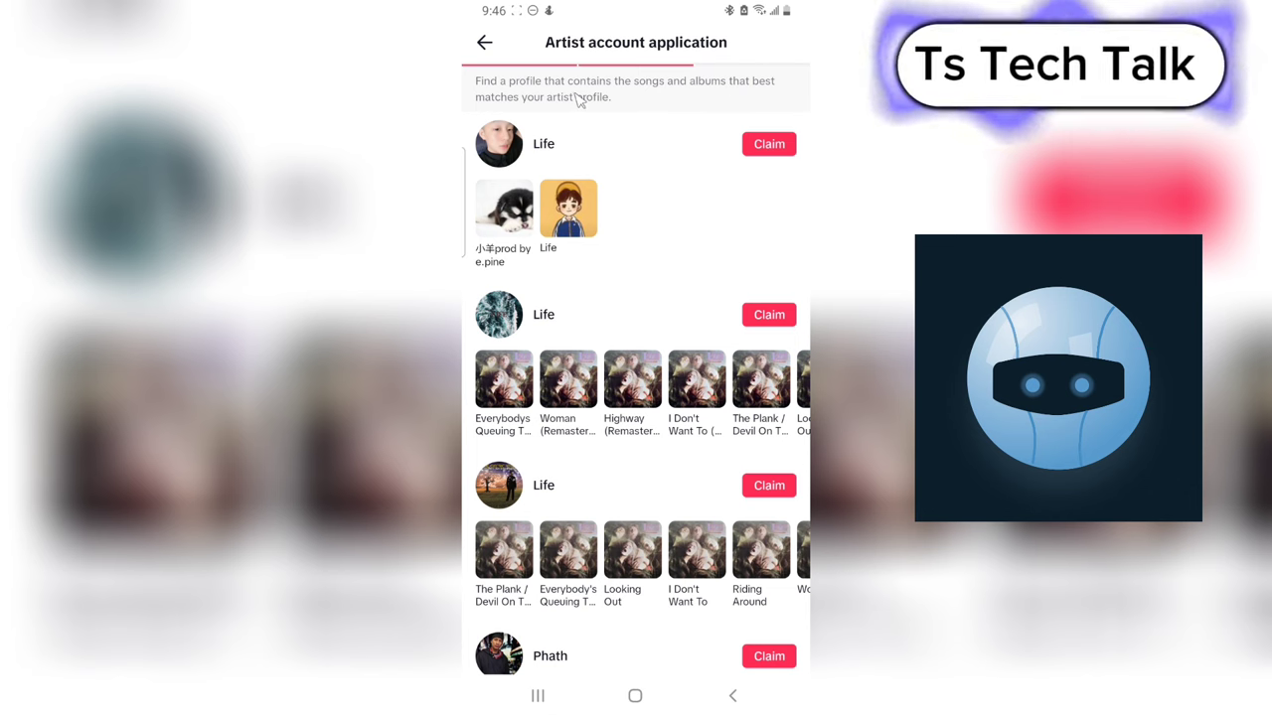
mouse_move(691, 145)
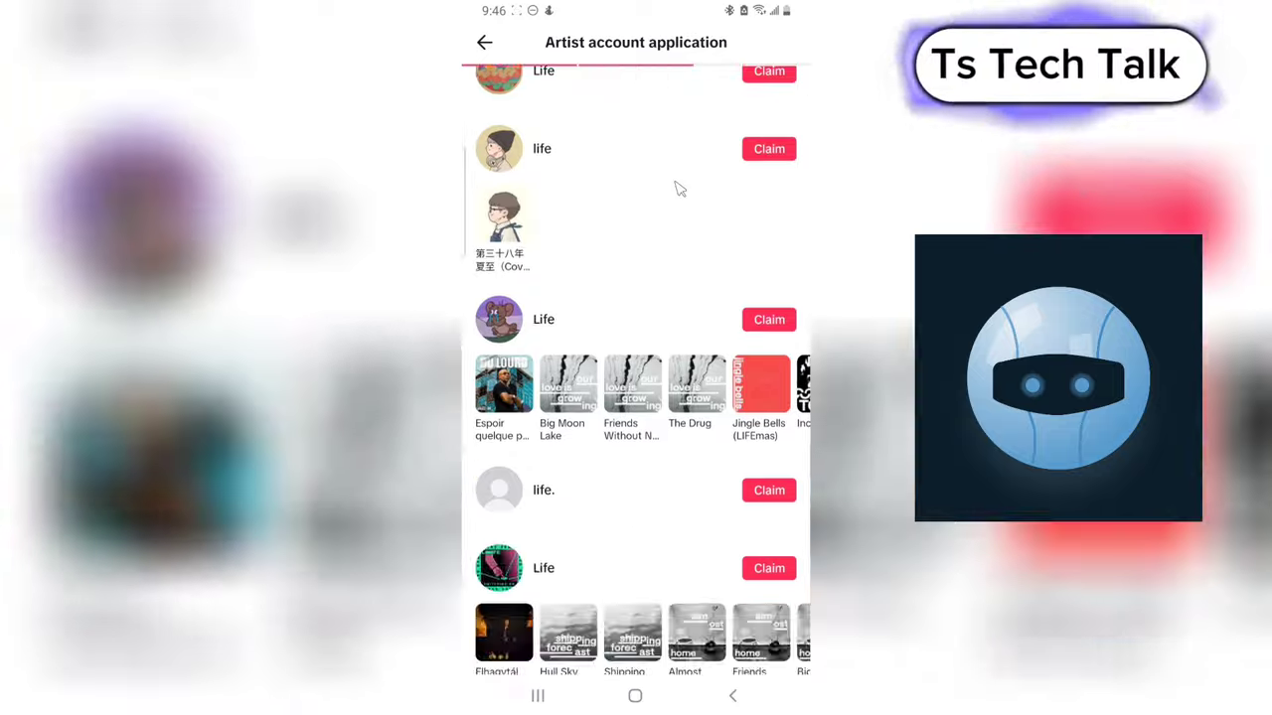
scroll(down, 3)
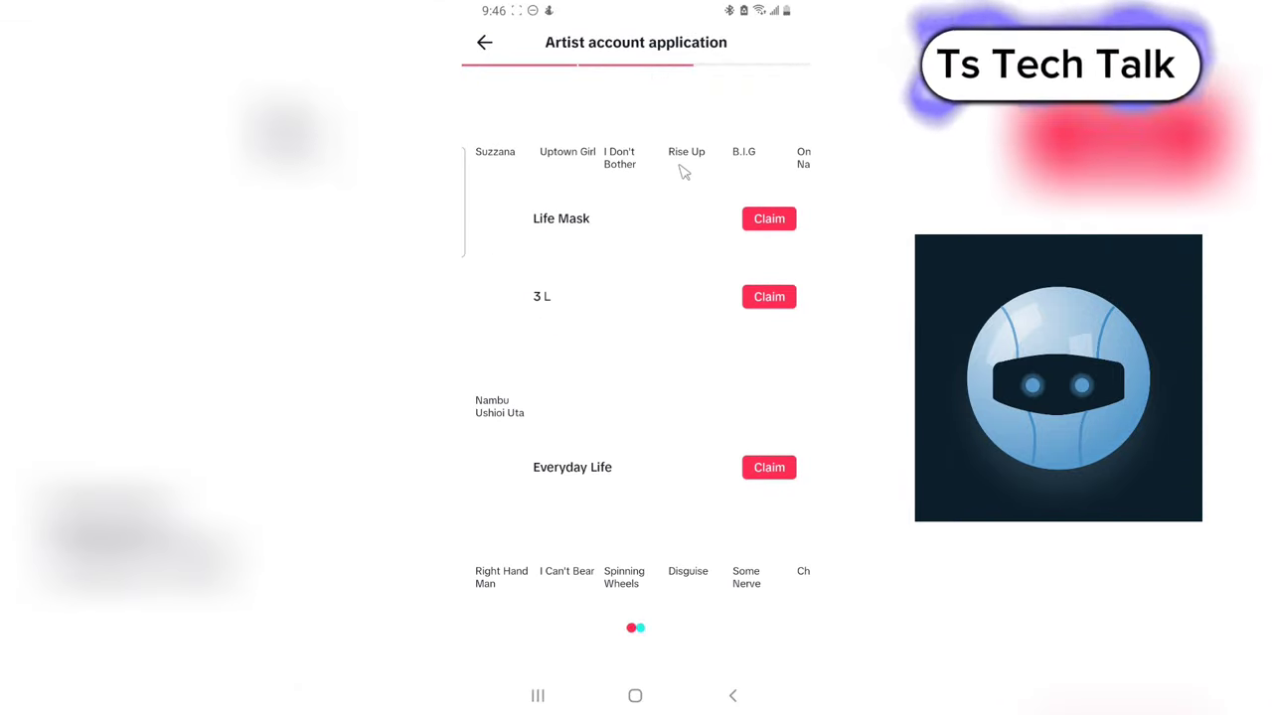
scroll(down, 3)
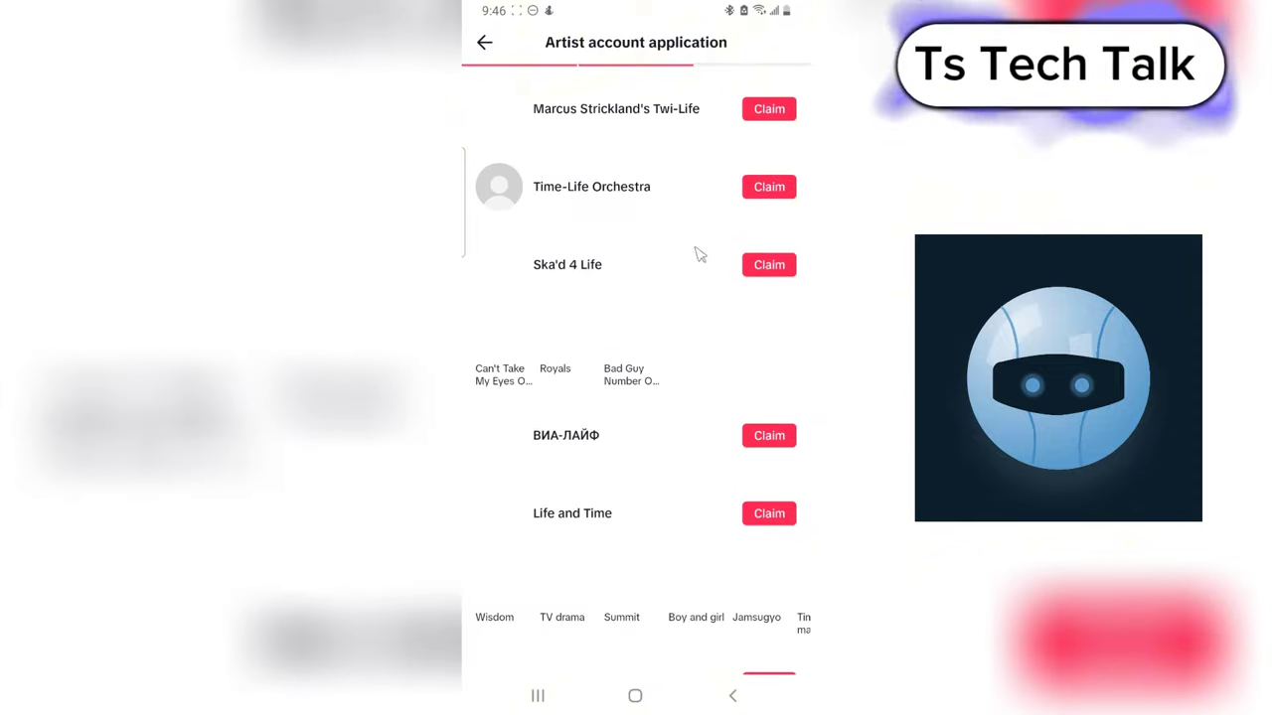
scroll(down, 3)
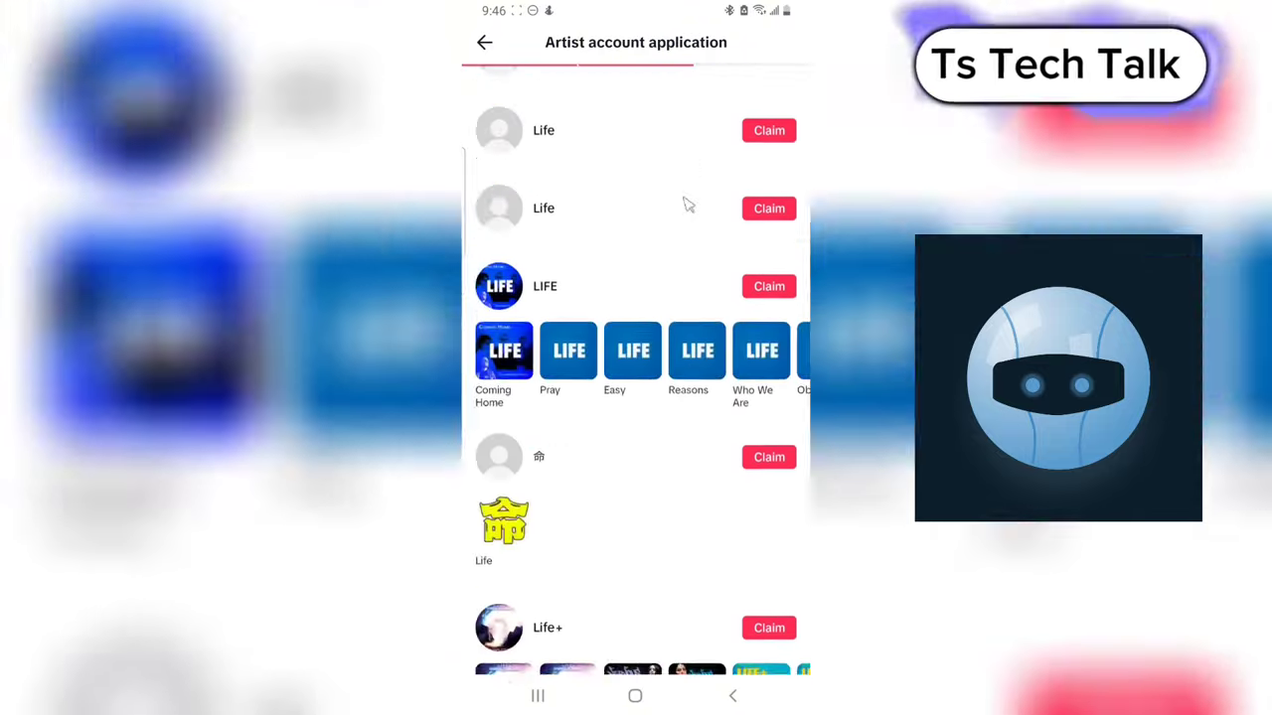
scroll(down, 3)
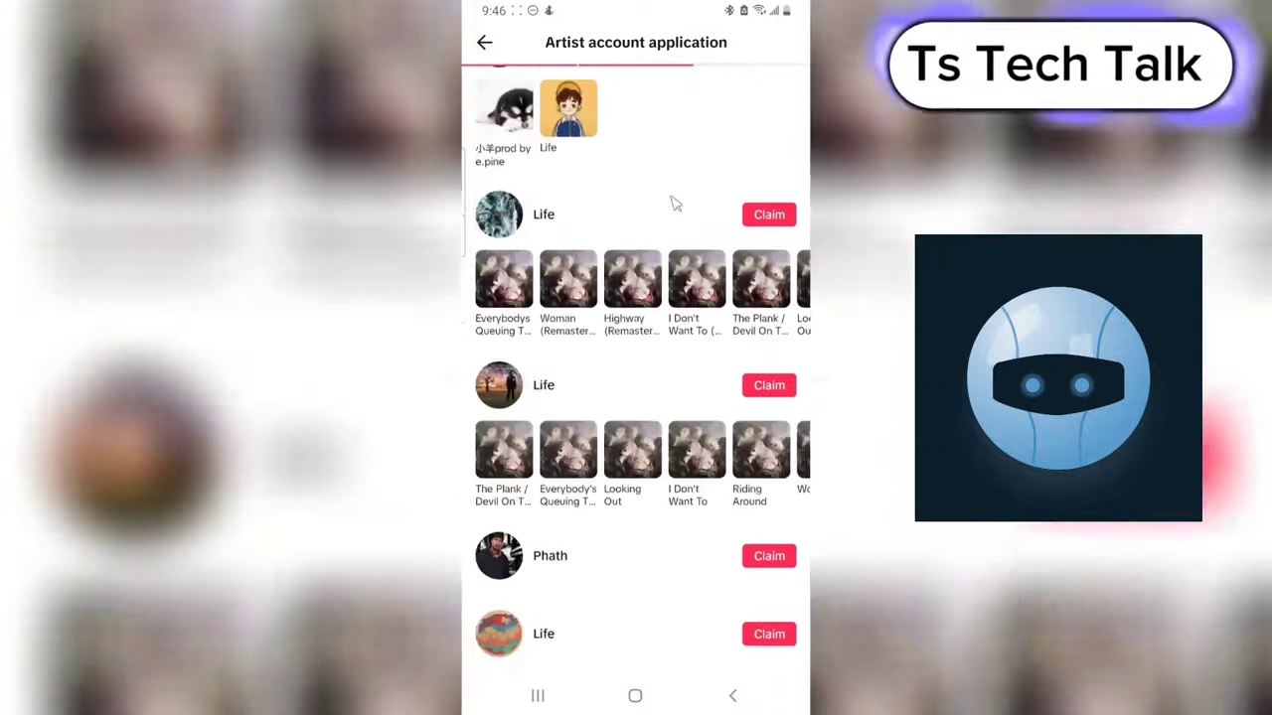
scroll(down, 3)
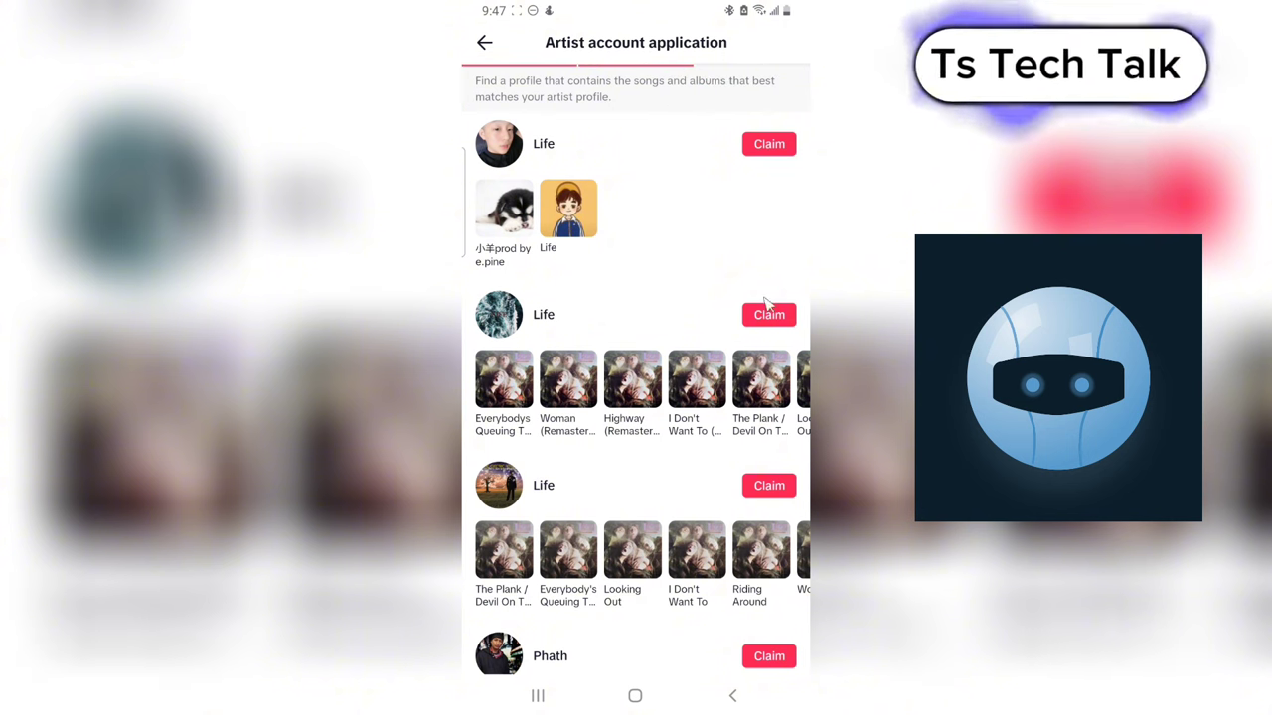
mouse_move(556, 123)
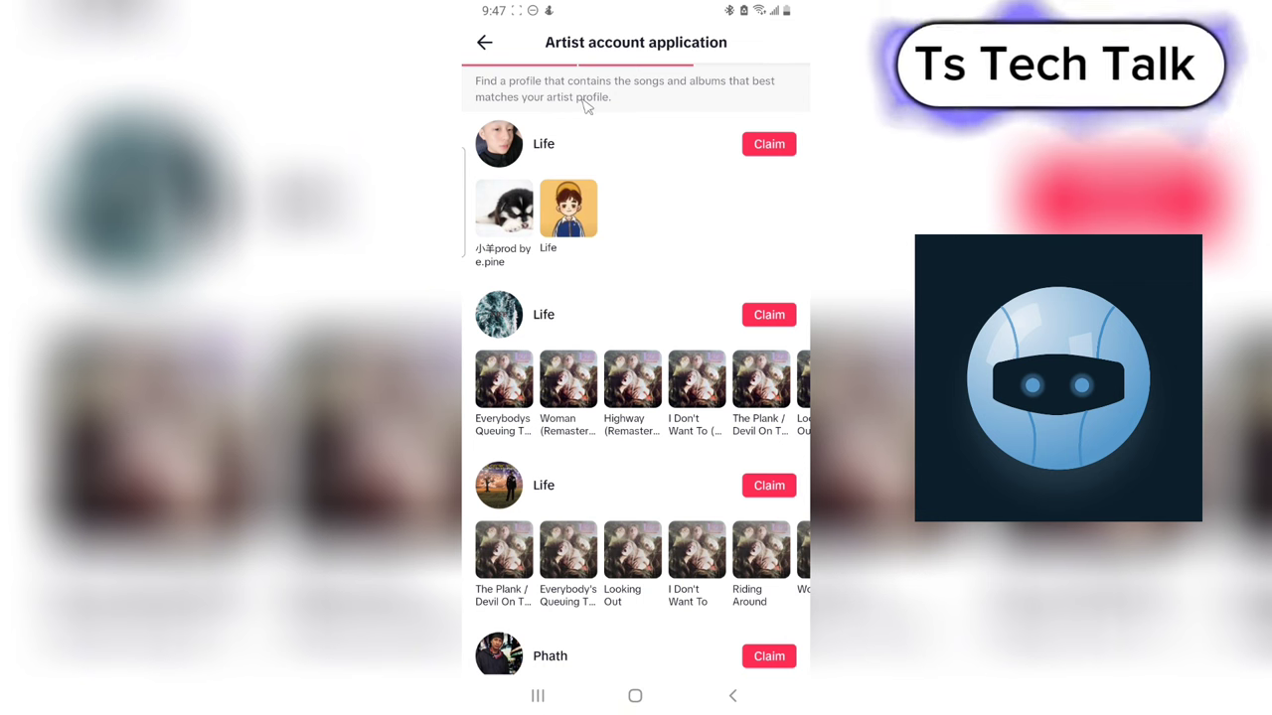
scroll(down, 3)
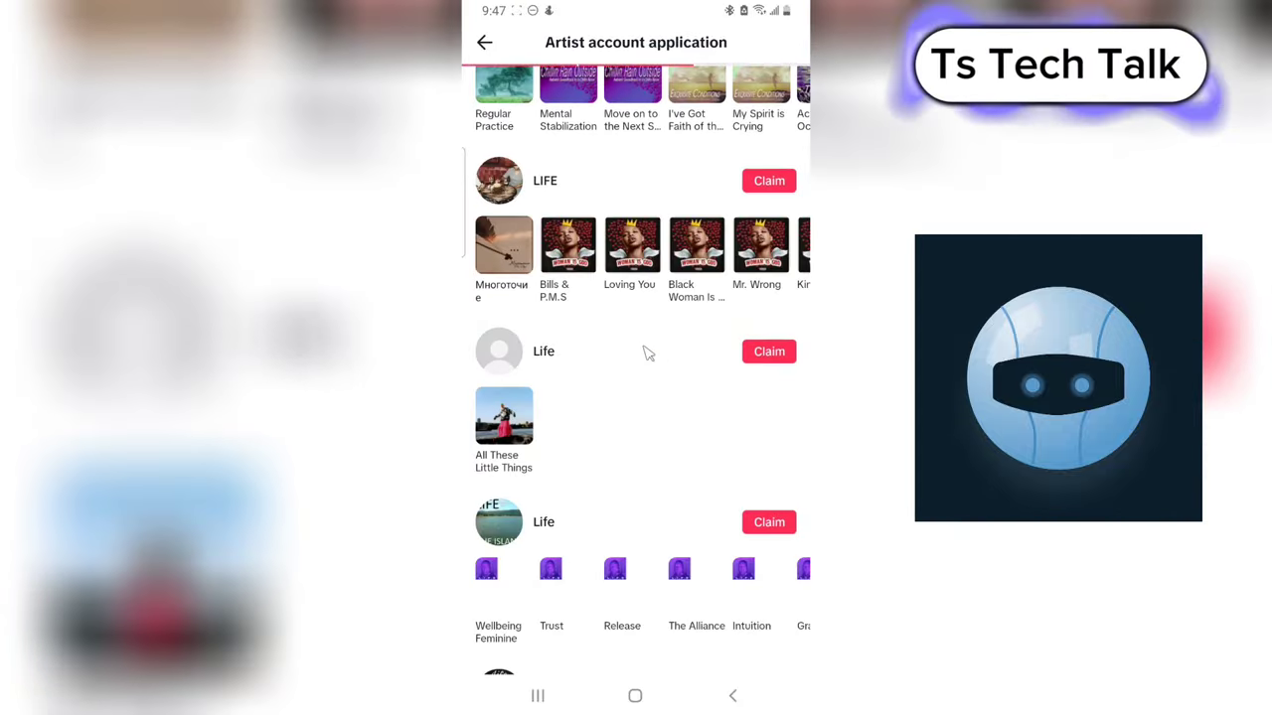
scroll(down, 3)
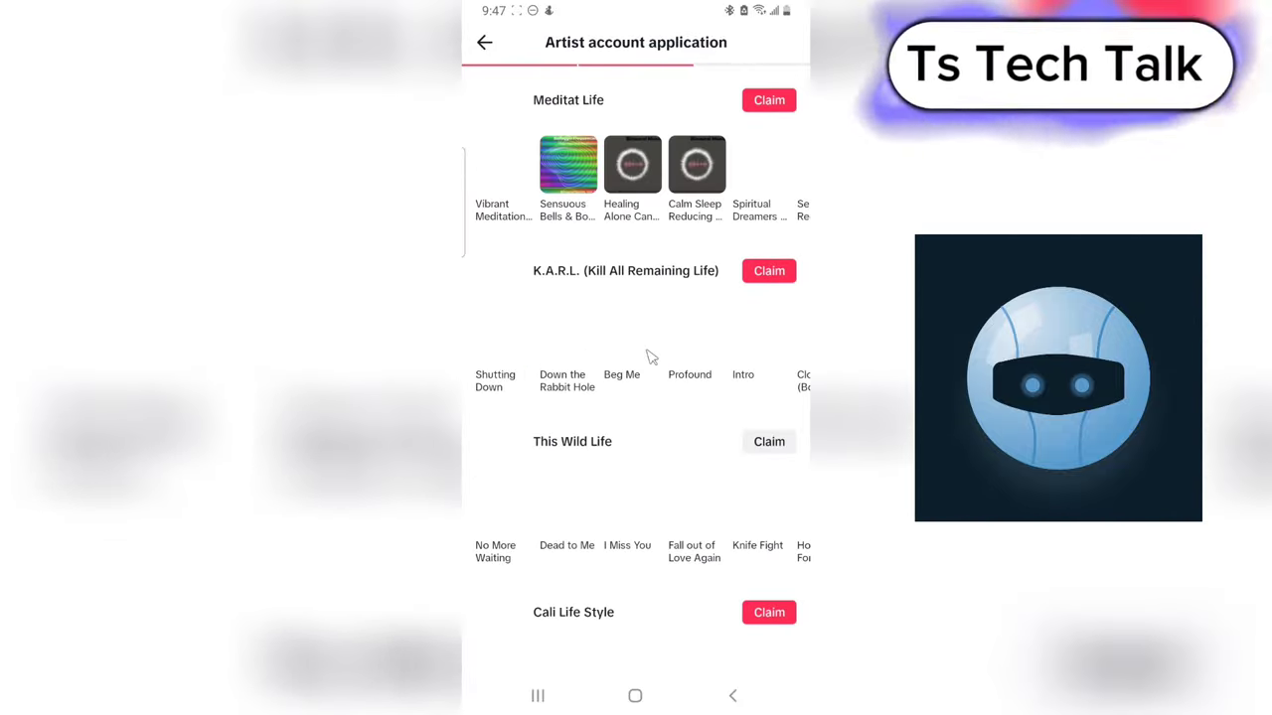
scroll(down, 3)
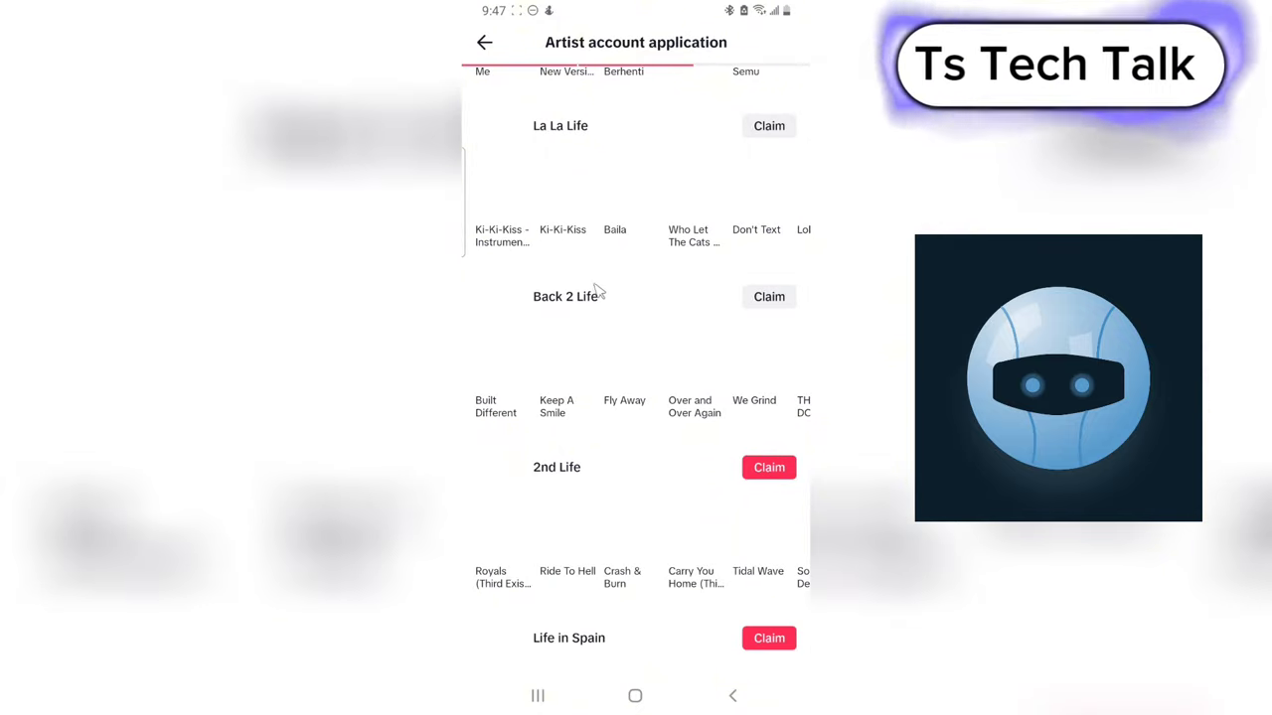
scroll(down, 3)
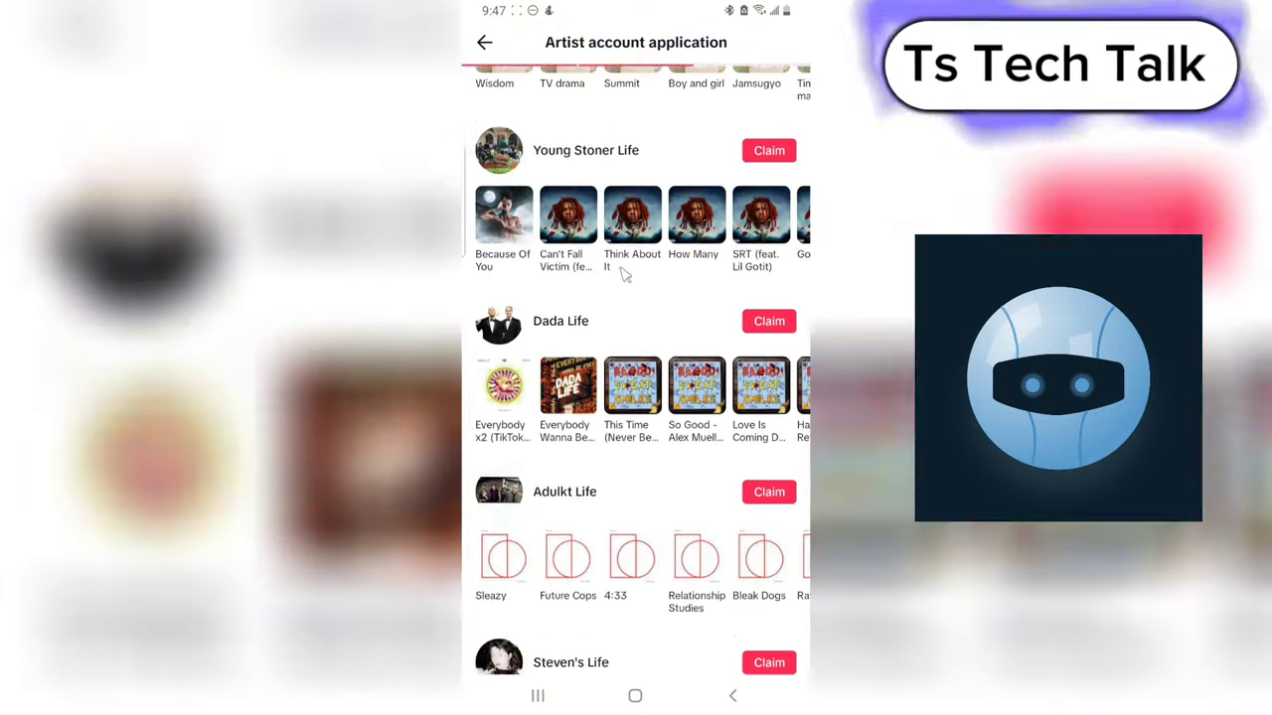
scroll(down, 3)
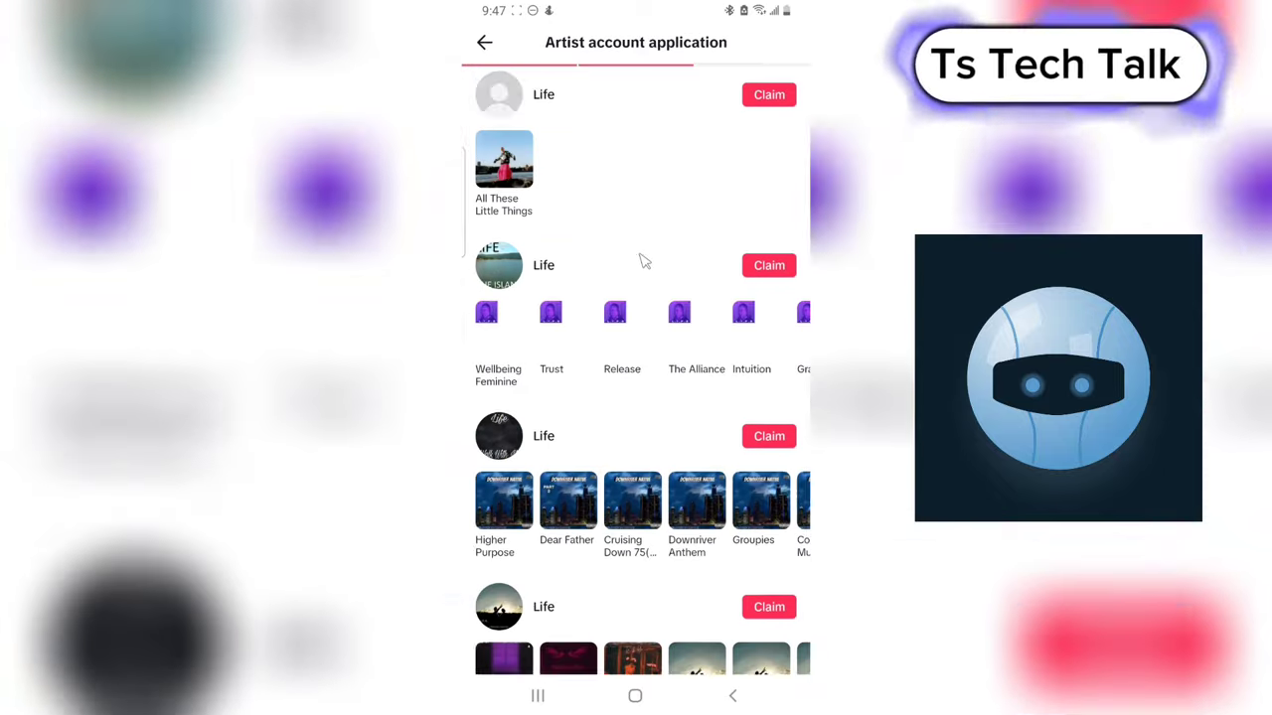
scroll(down, 3)
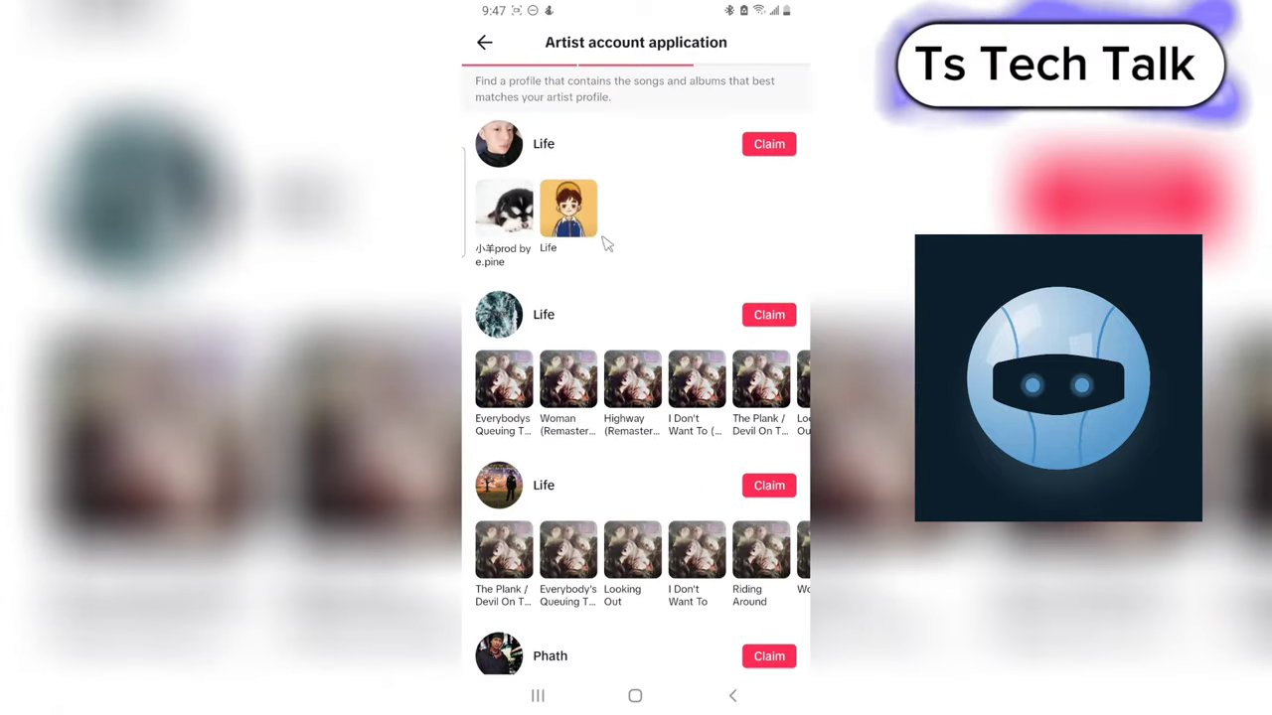
mouse_move(676, 235)
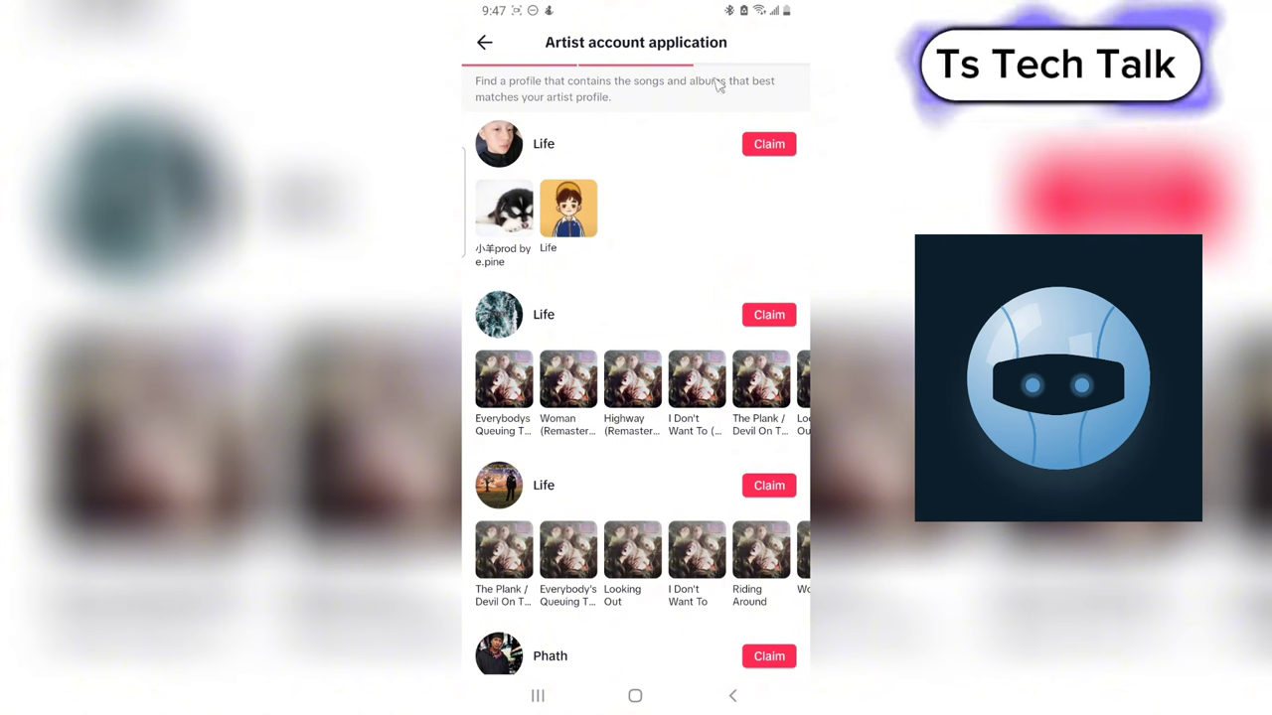
mouse_move(715, 123)
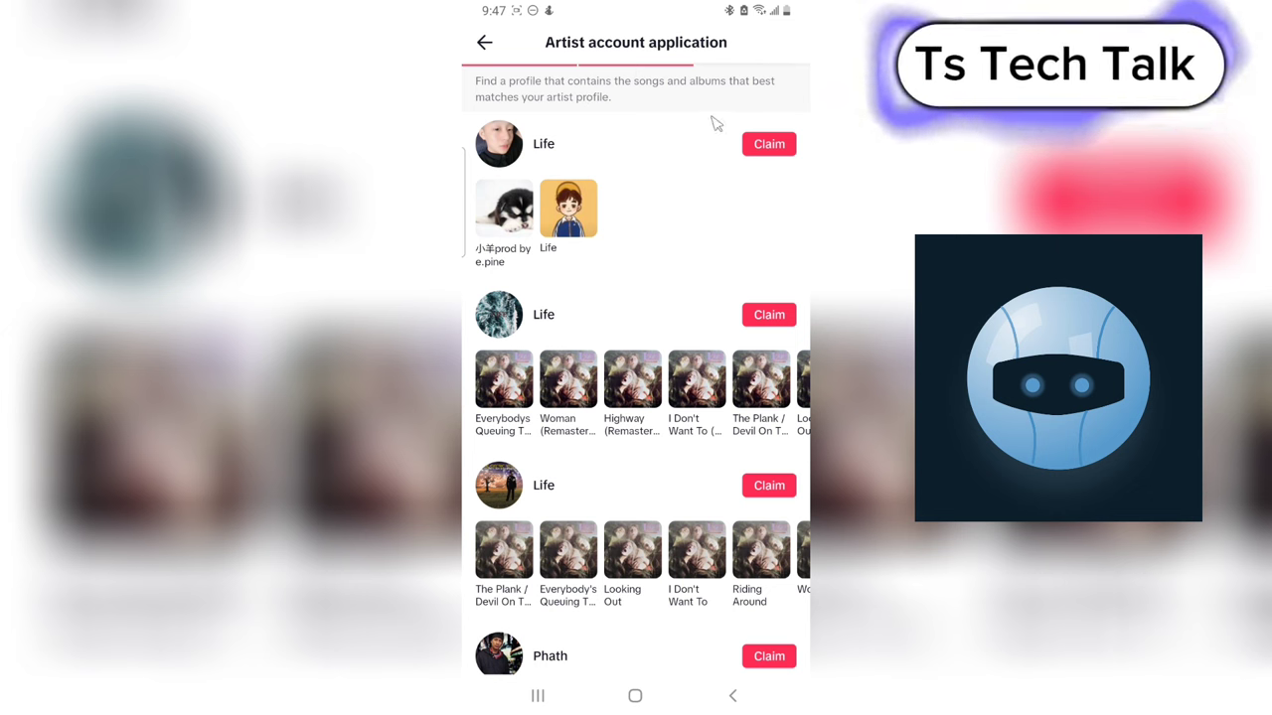